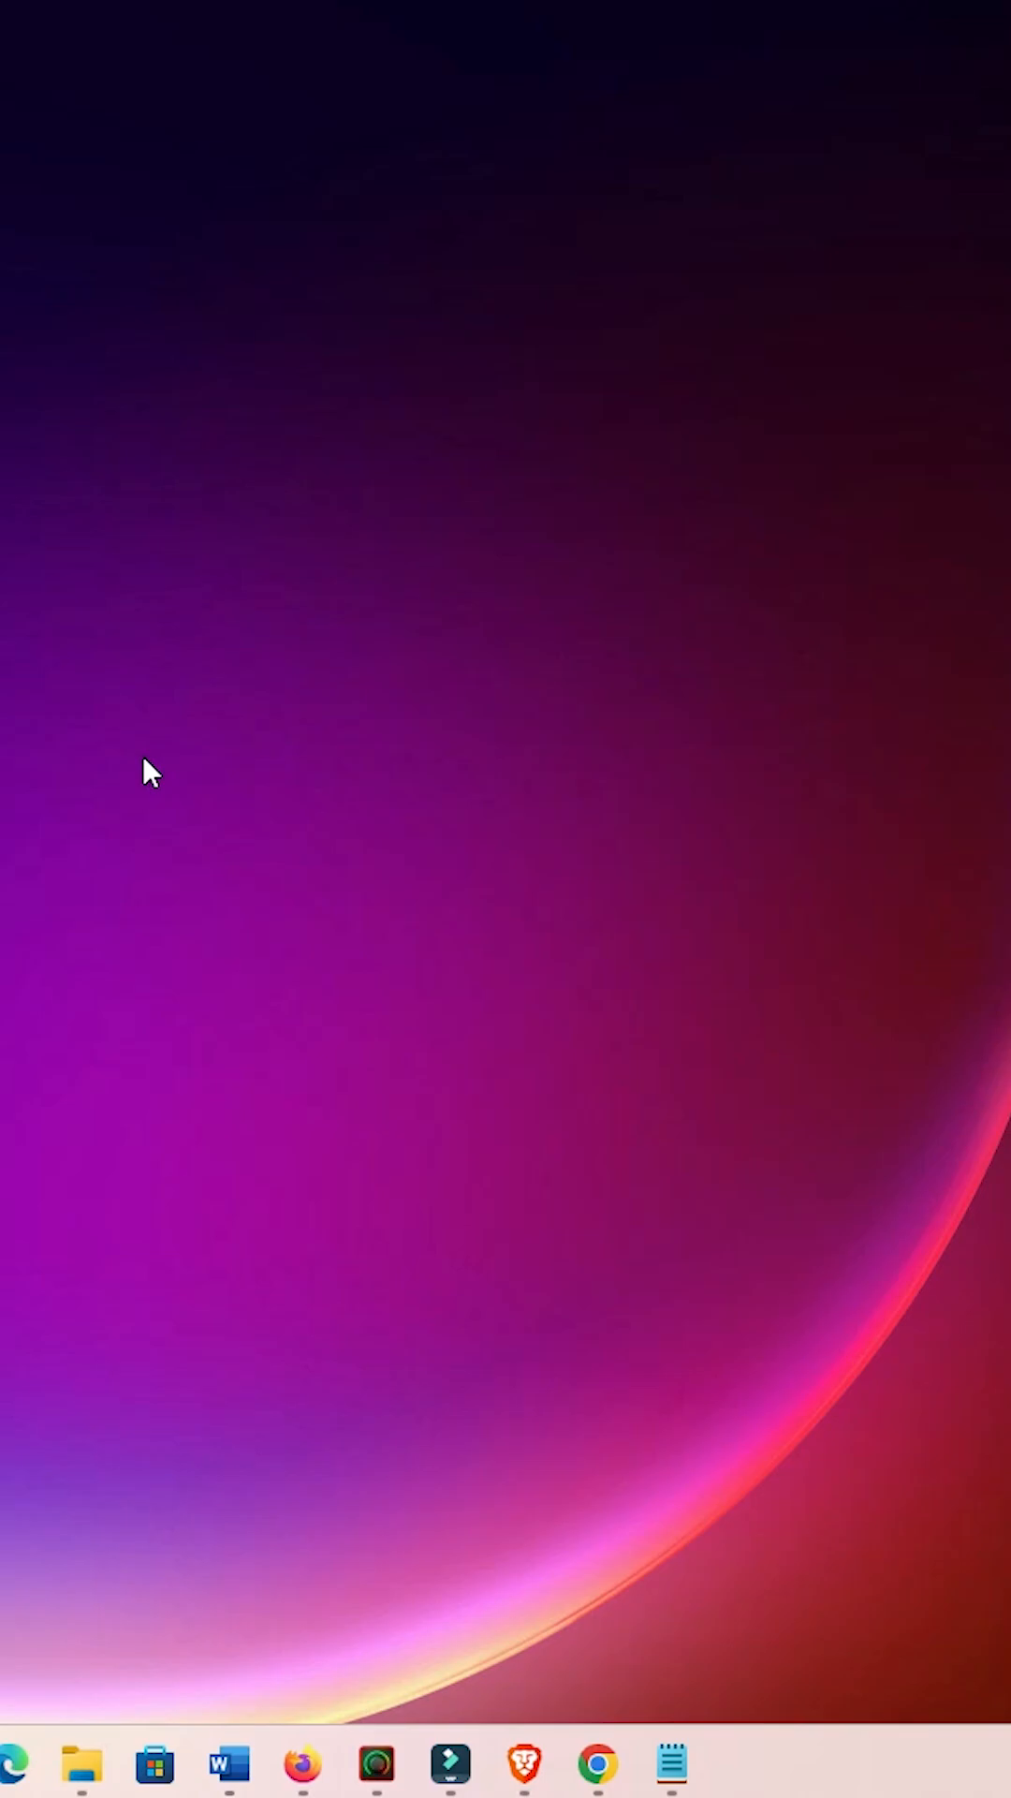
# Search Google for "oracle java" and open Oracle's Java Software result
pyautogui.click(597, 1764)
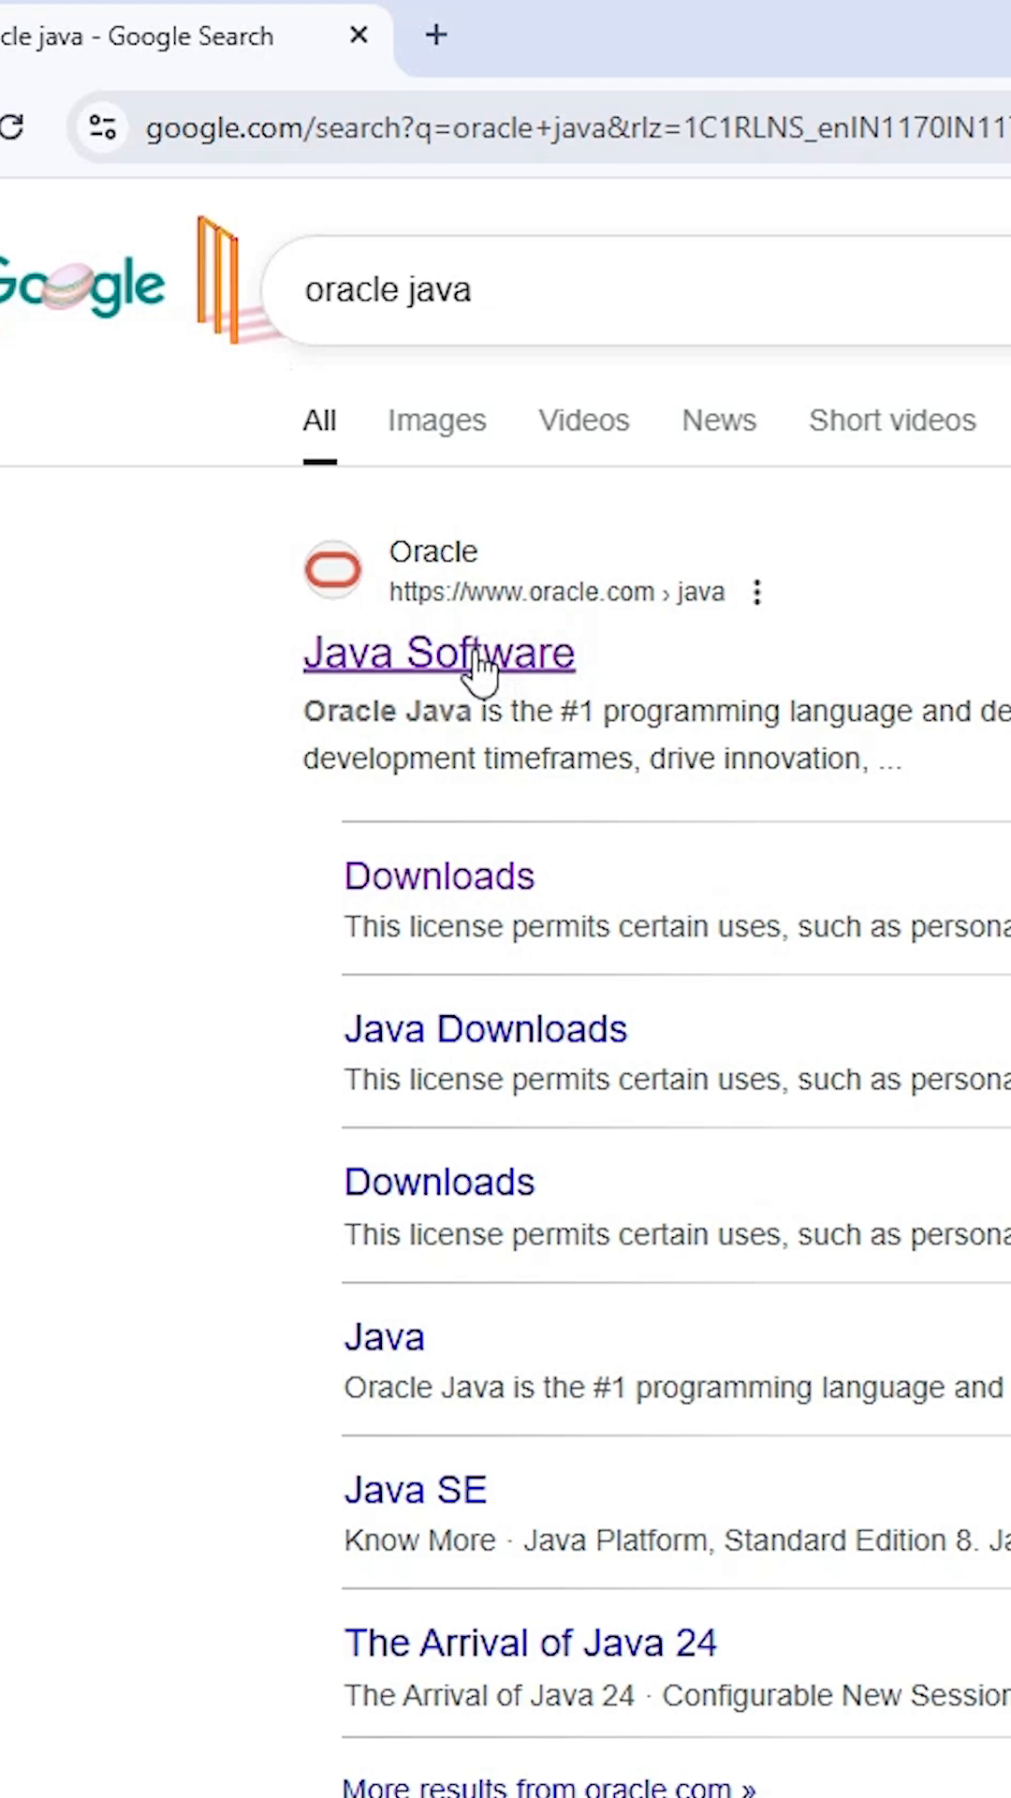
pyautogui.click(438, 651)
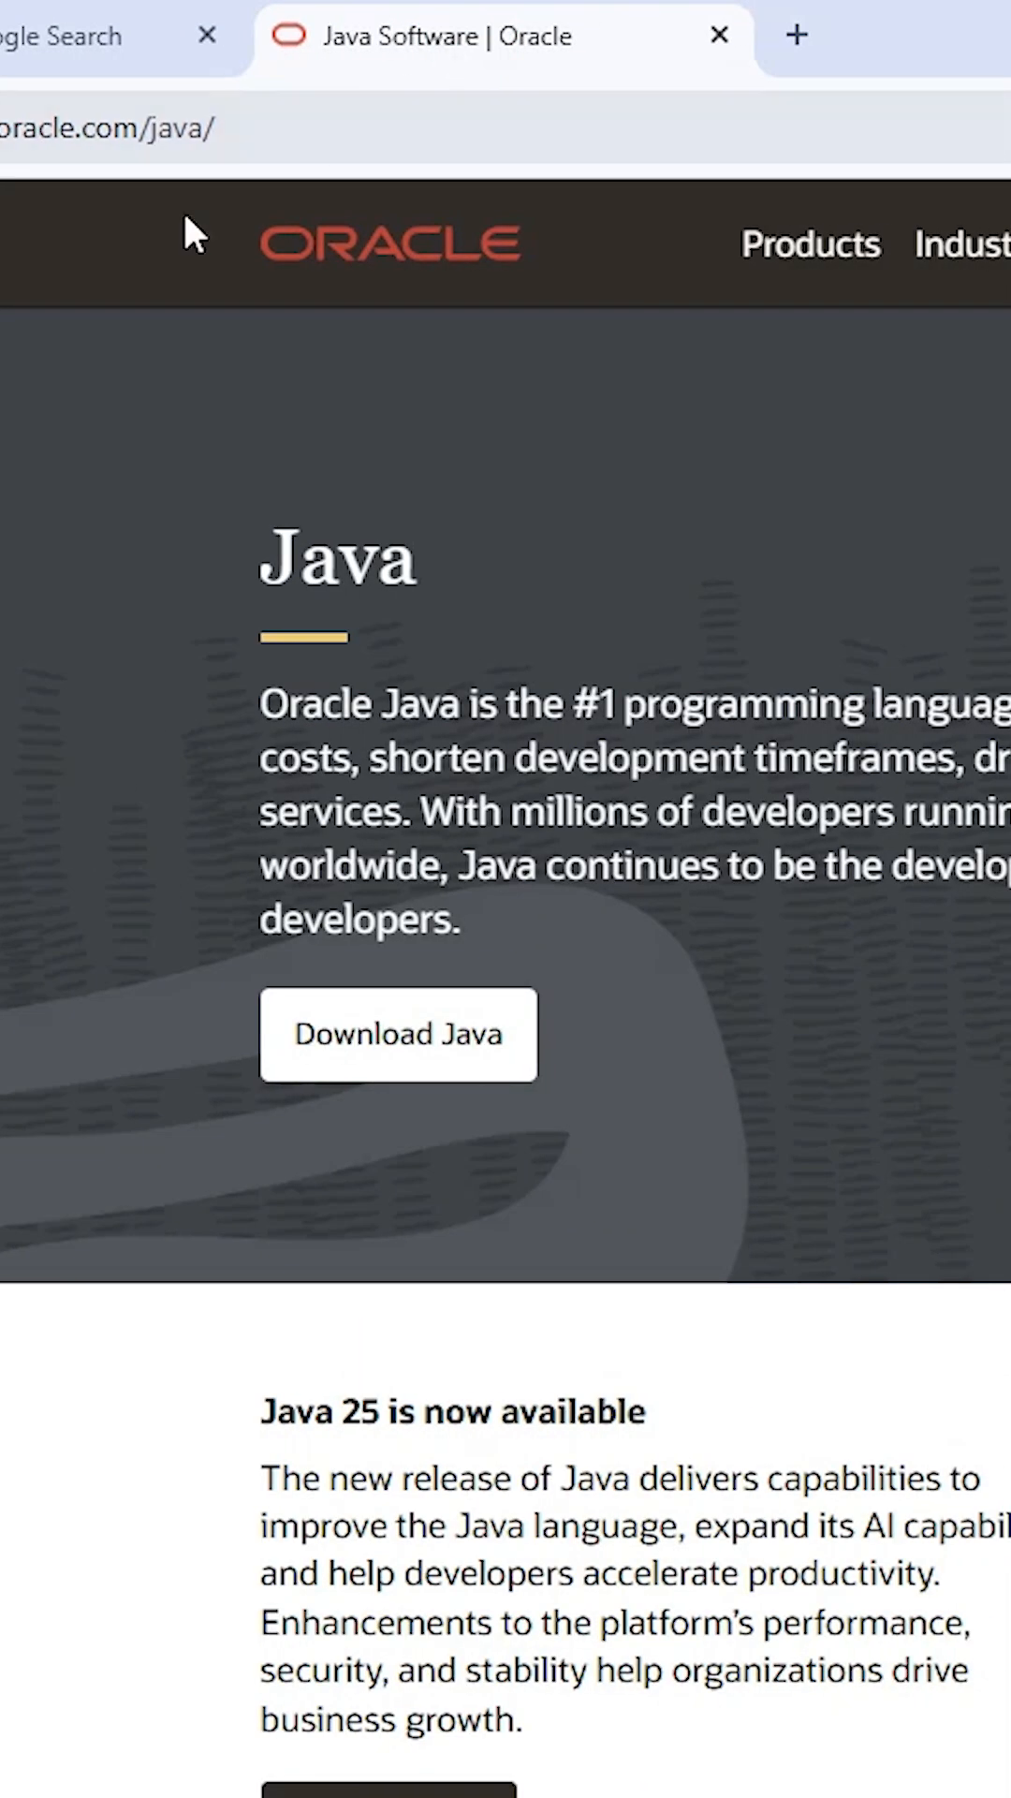
pyautogui.moveTo(378, 1071)
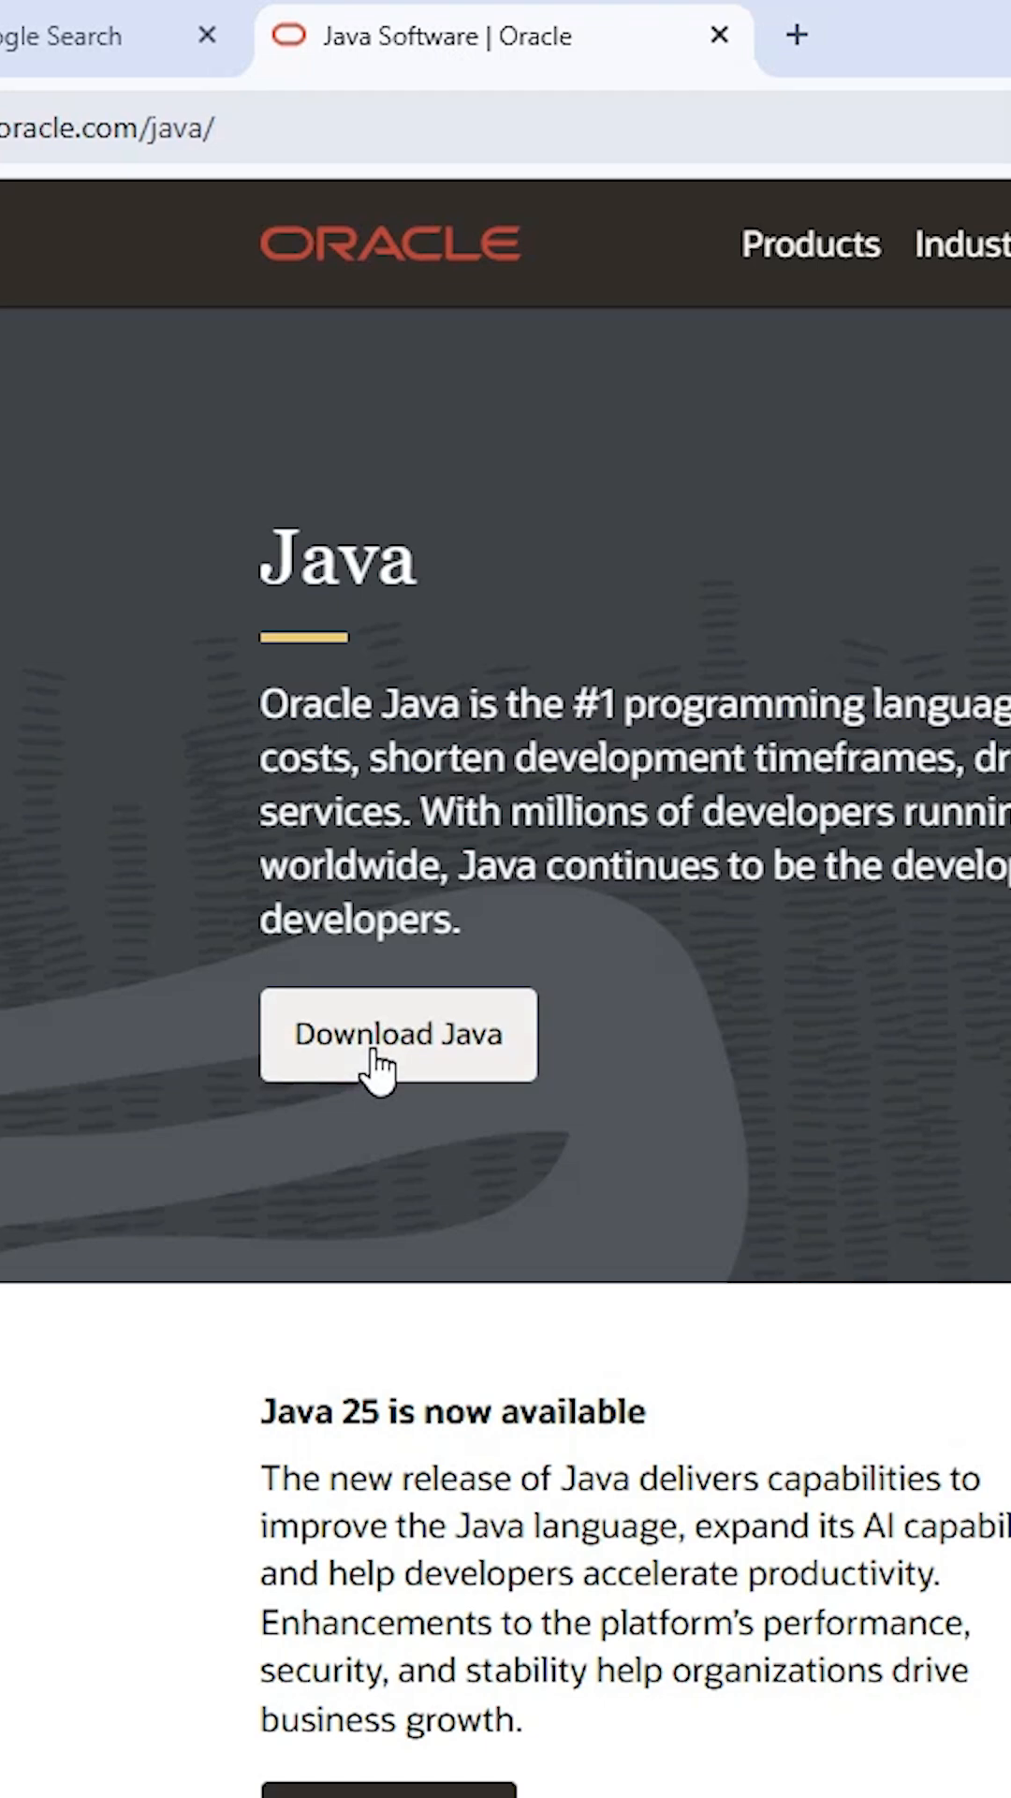
# Go to Java Downloads and show the JDK 25 packages for Windows
pyautogui.click(399, 1034)
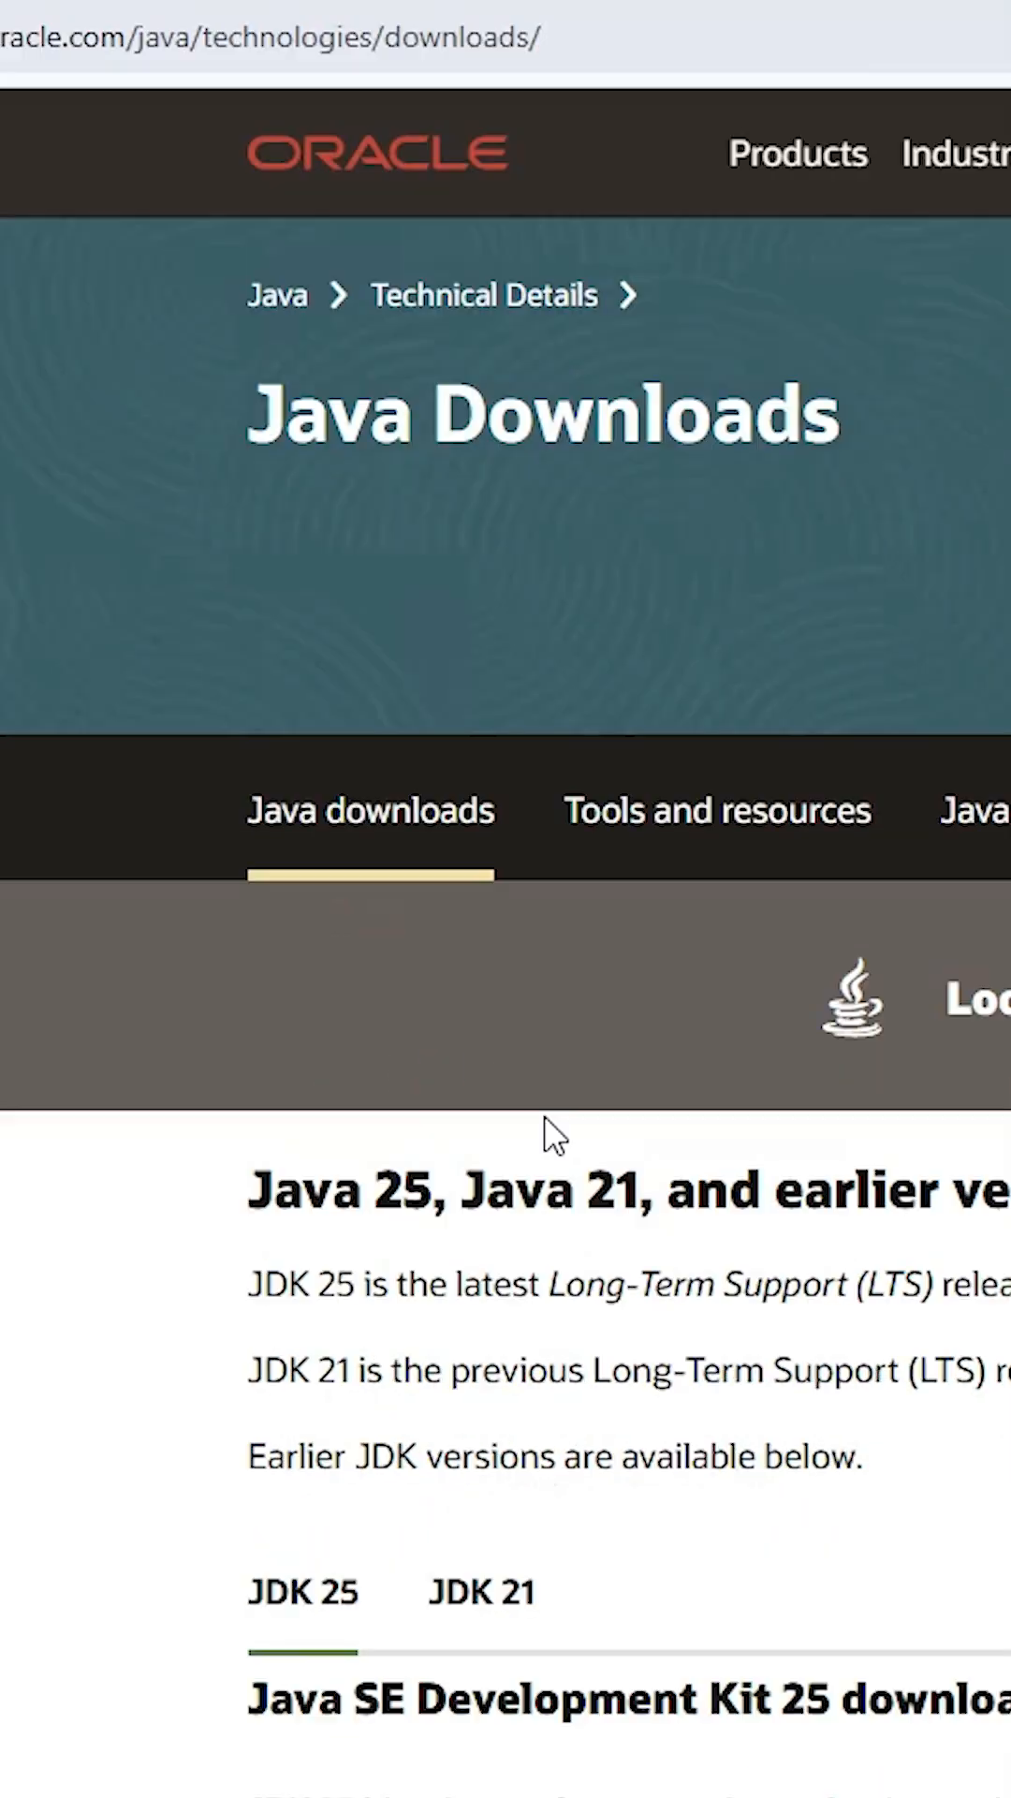
pyautogui.scroll(-3)
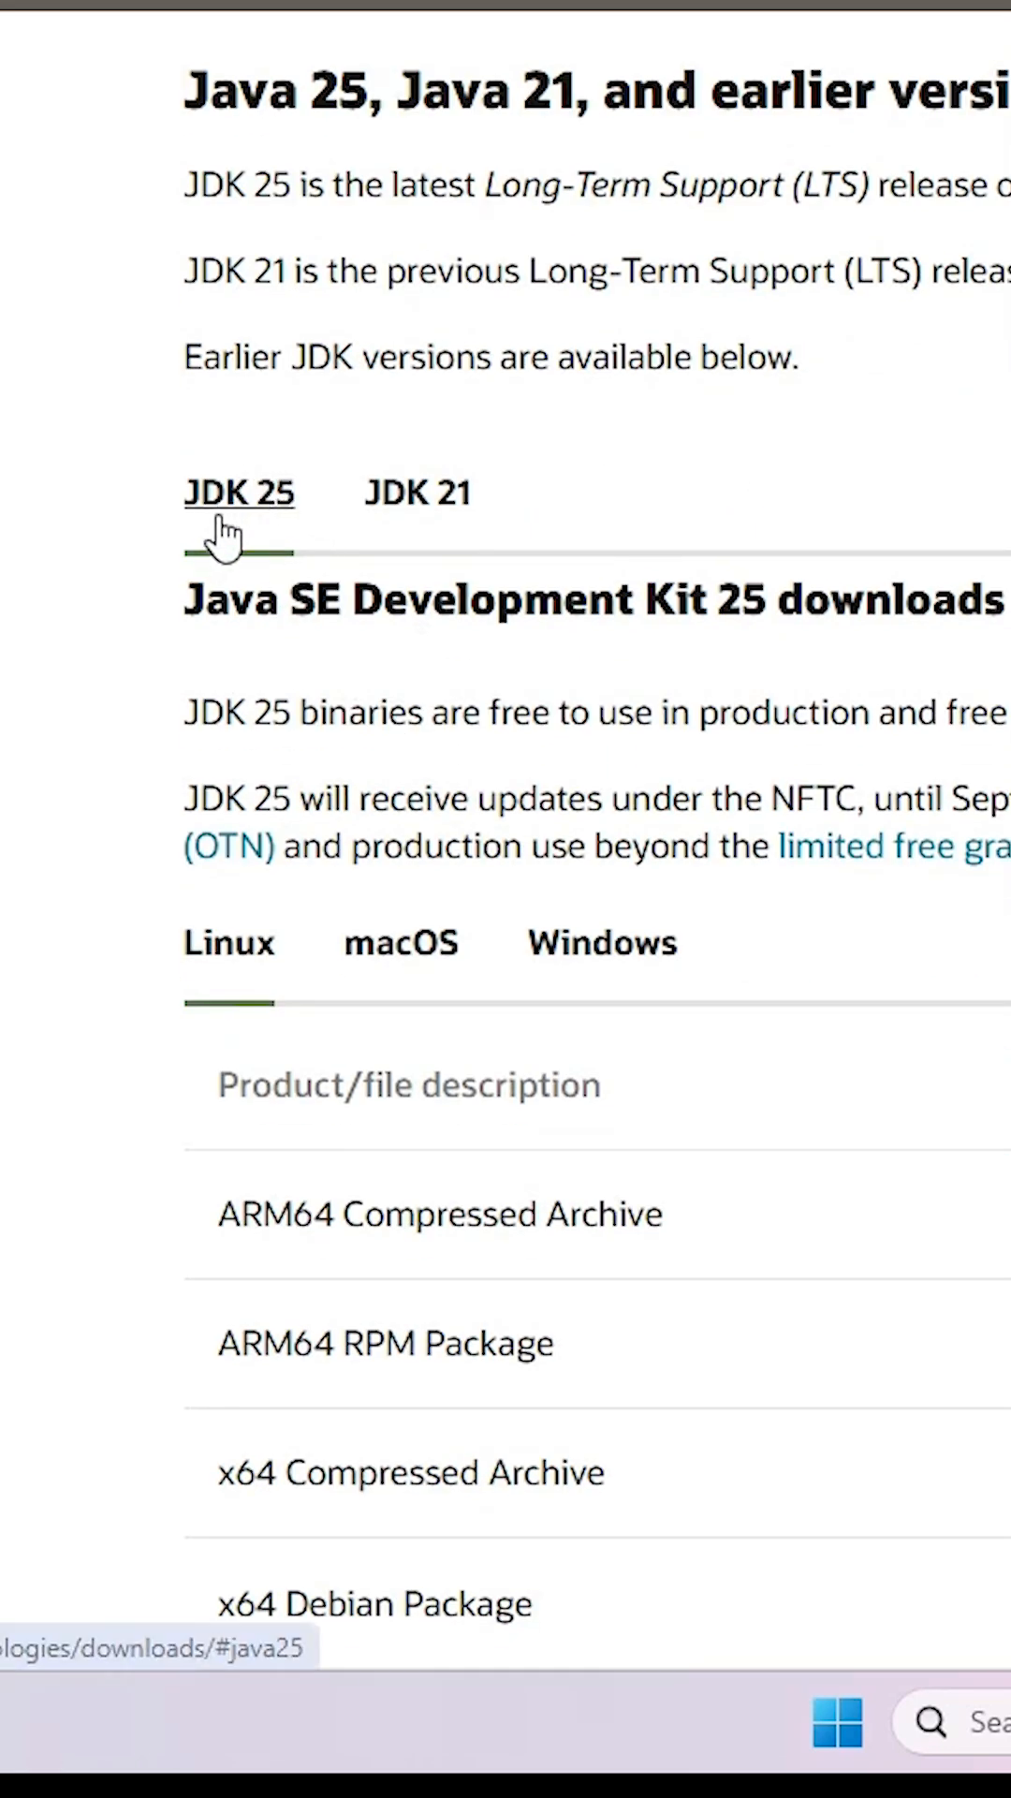
pyautogui.moveTo(262, 532)
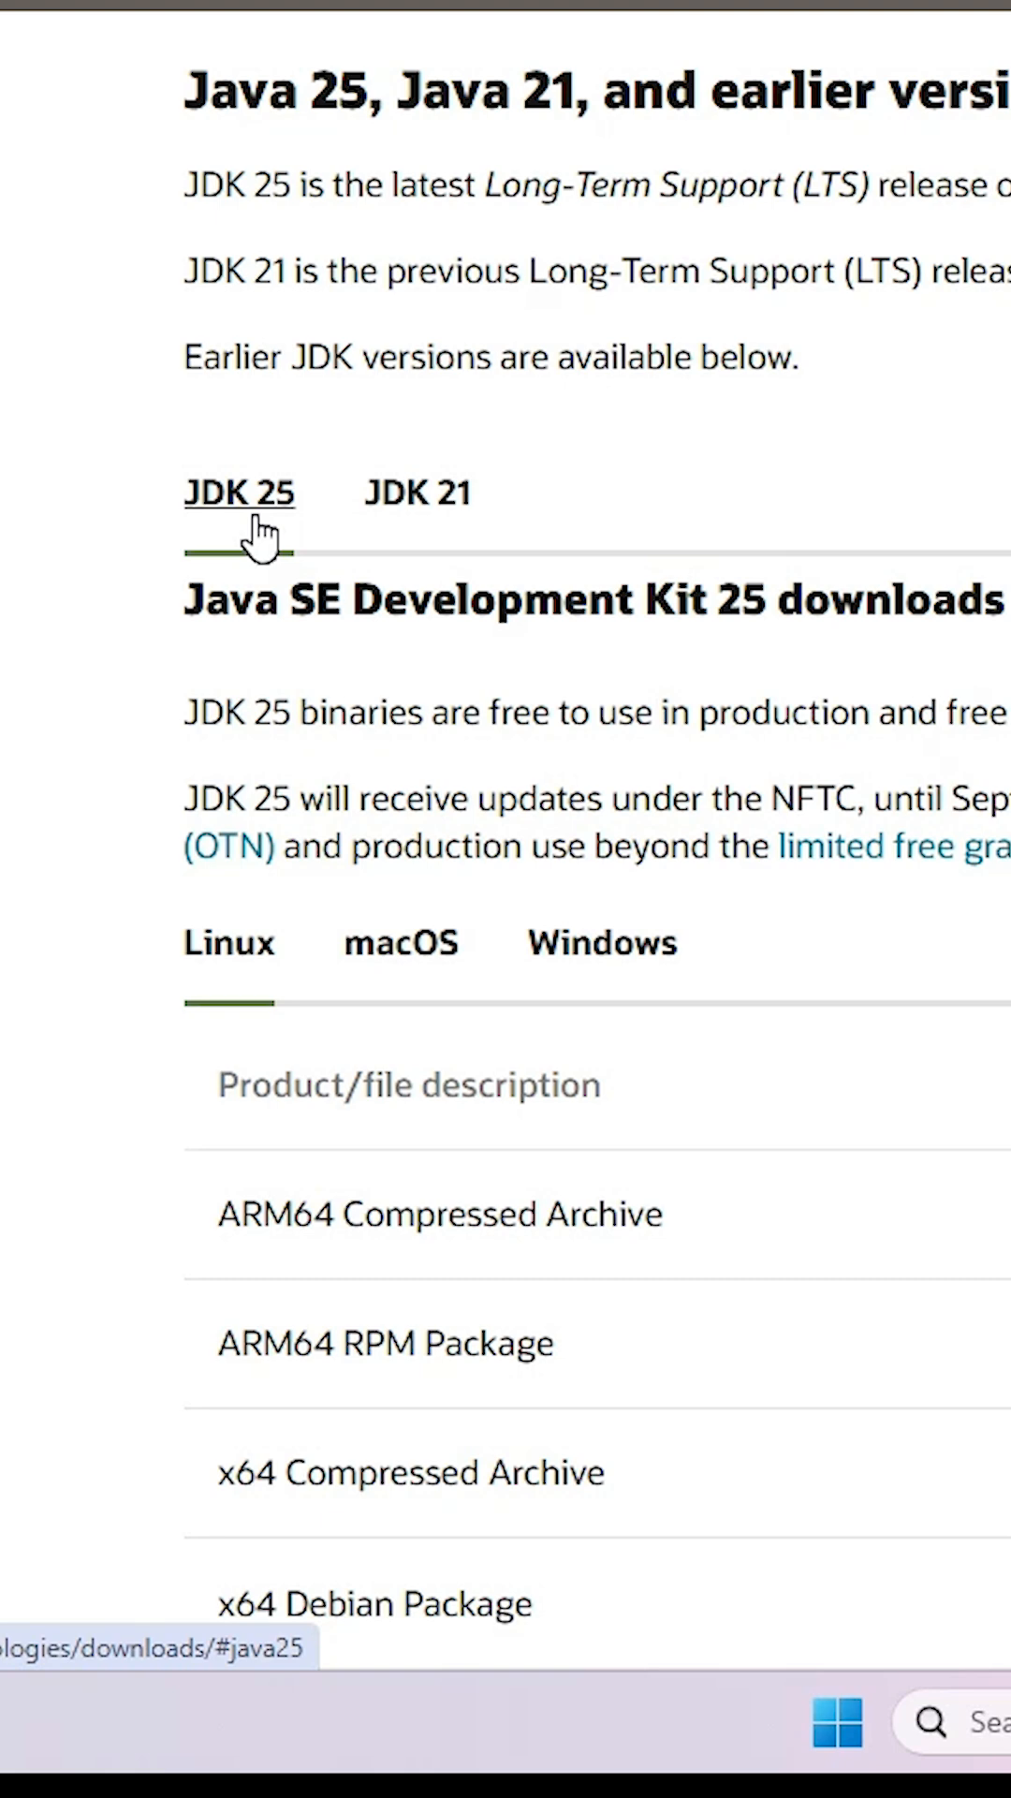
pyautogui.scroll(-3)
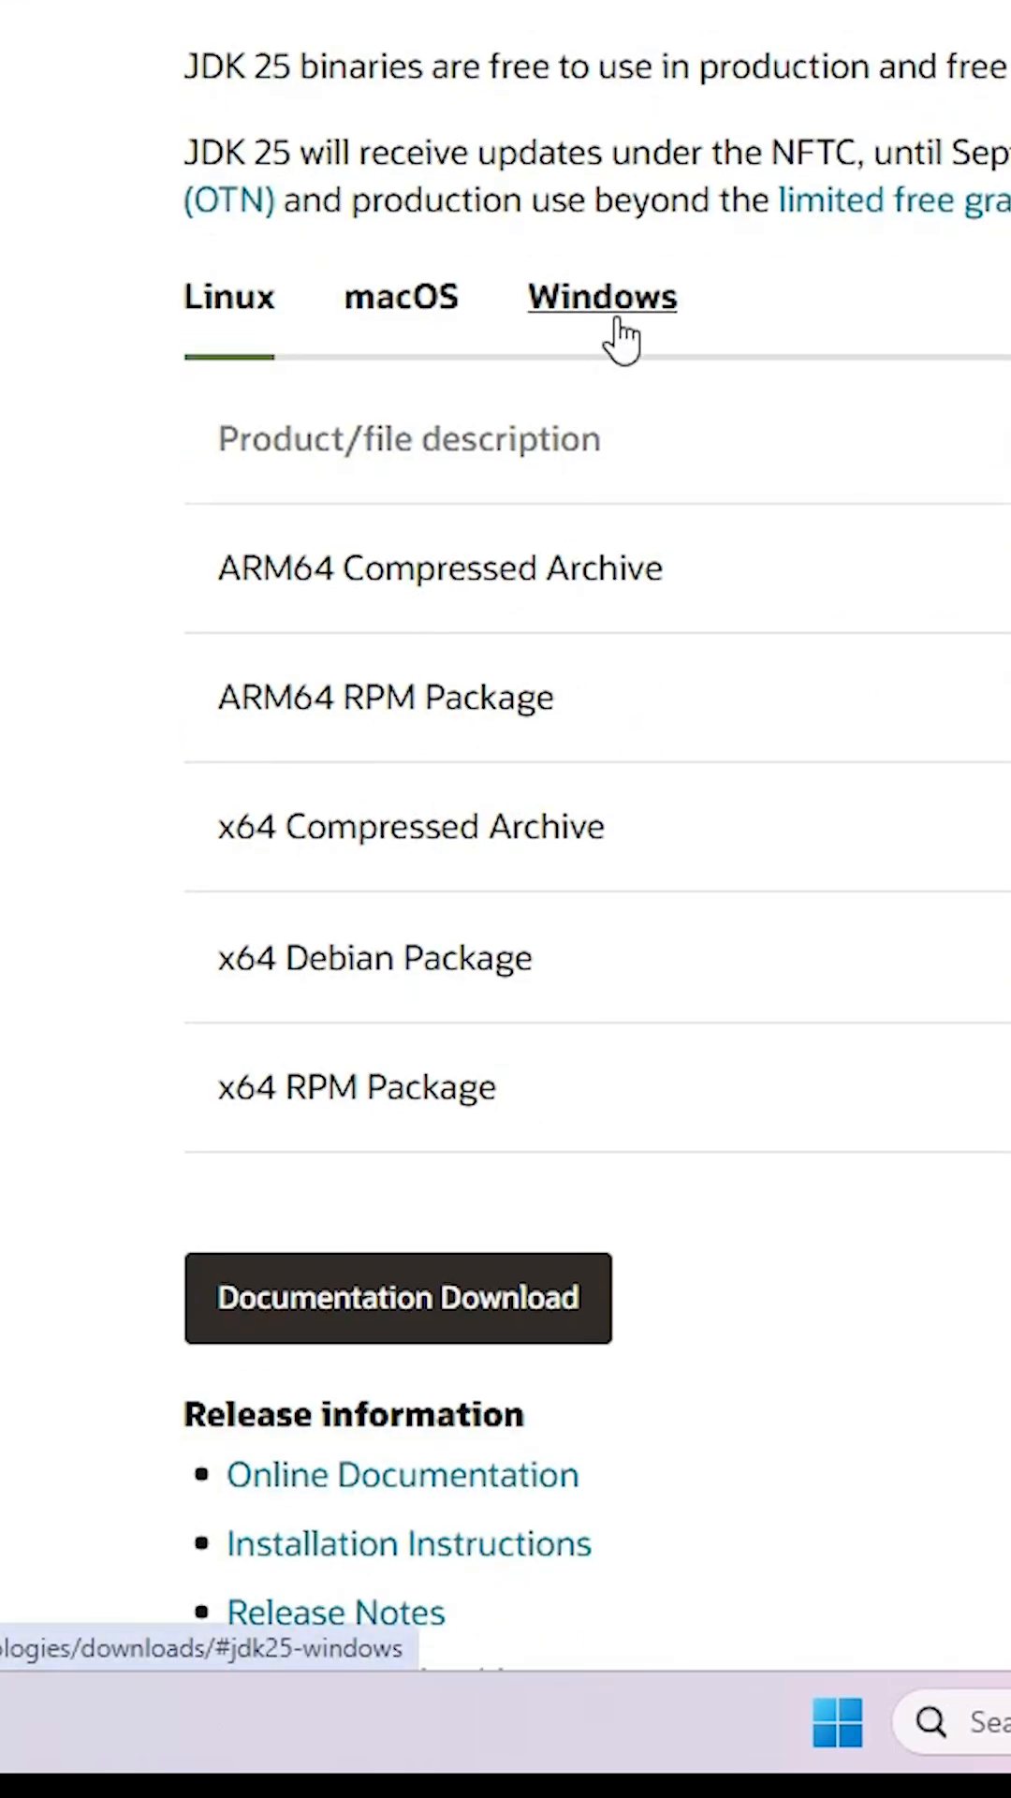
pyautogui.click(603, 300)
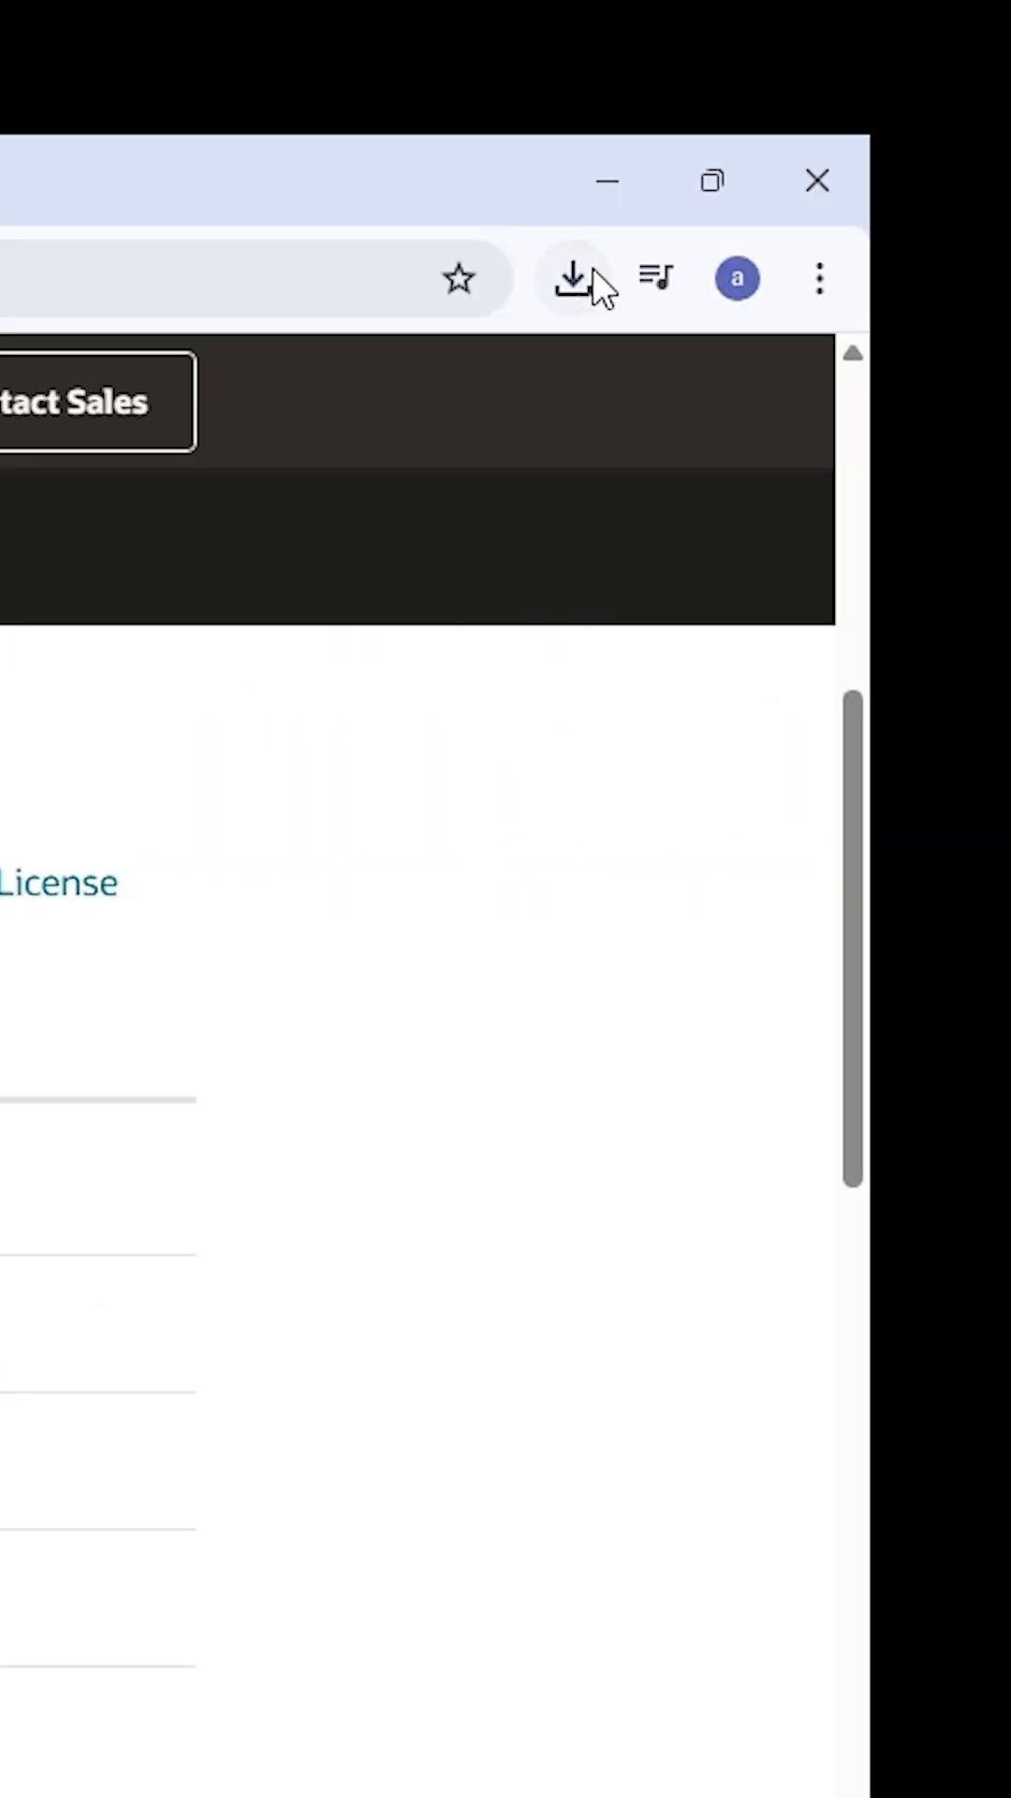
# Show the downloaded jdk-25 Windows installer in its folder from Chrome's download history
pyautogui.click(567, 278)
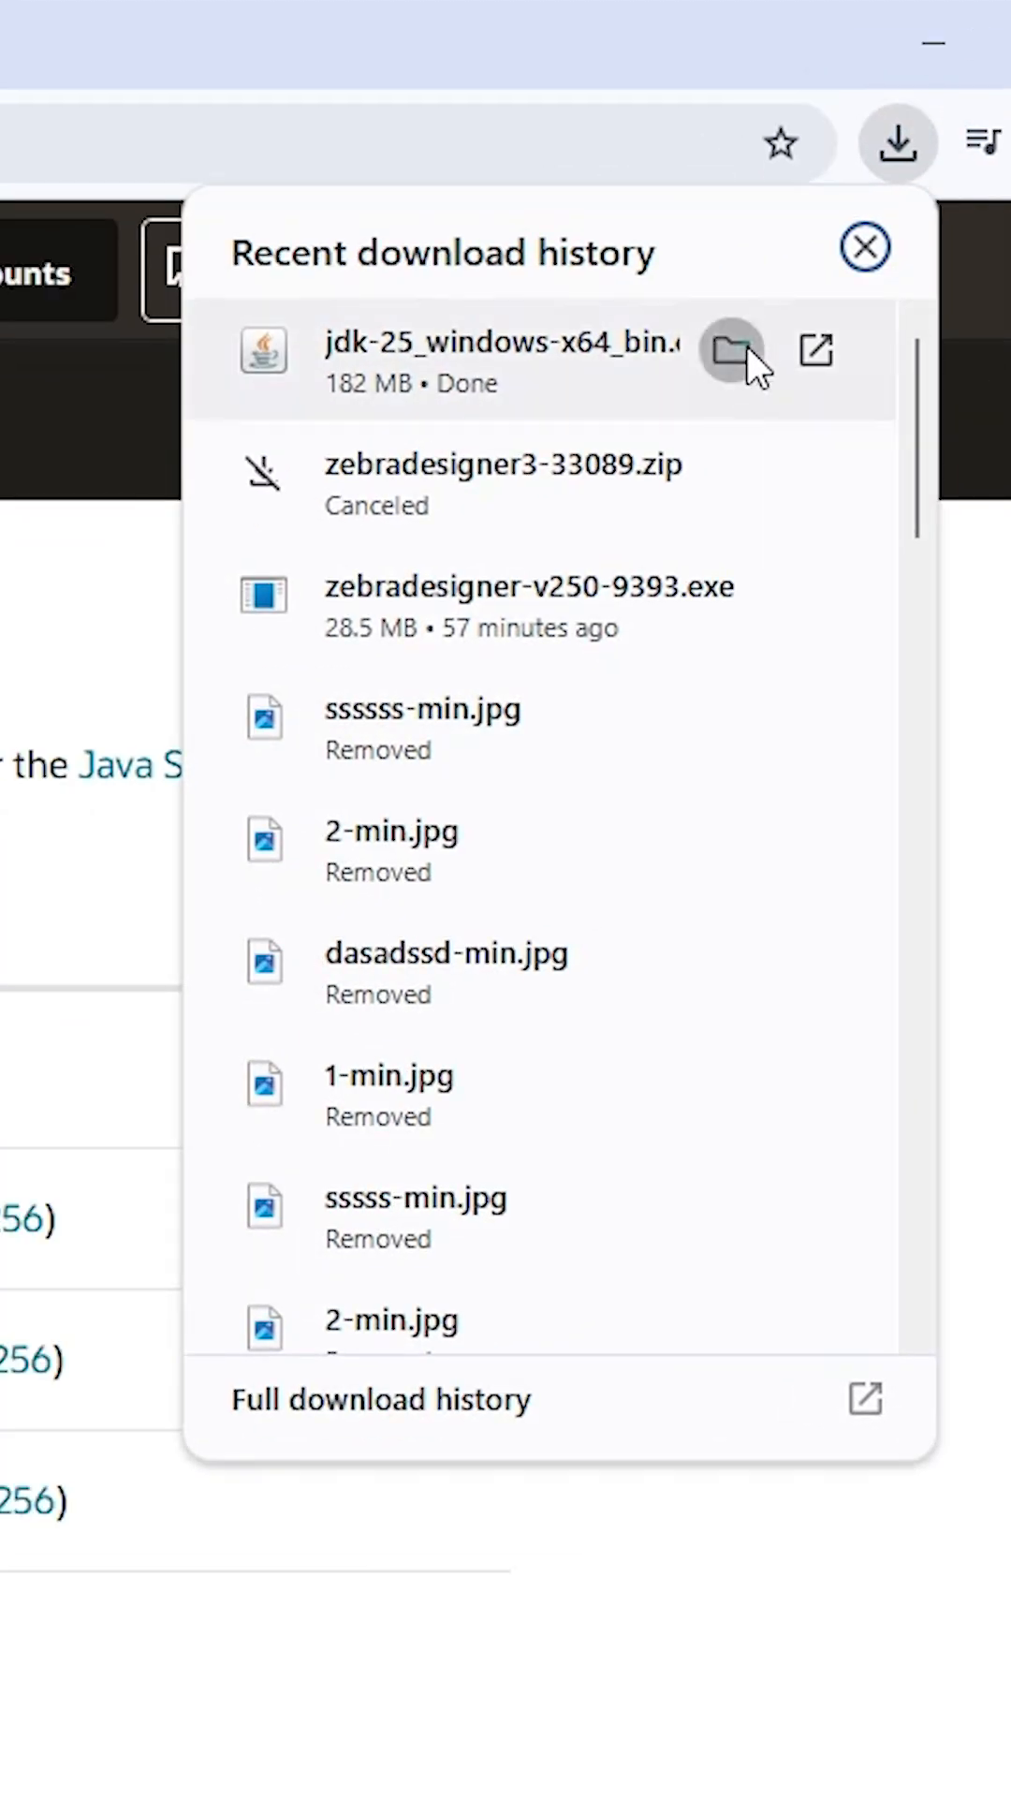
pyautogui.click(729, 352)
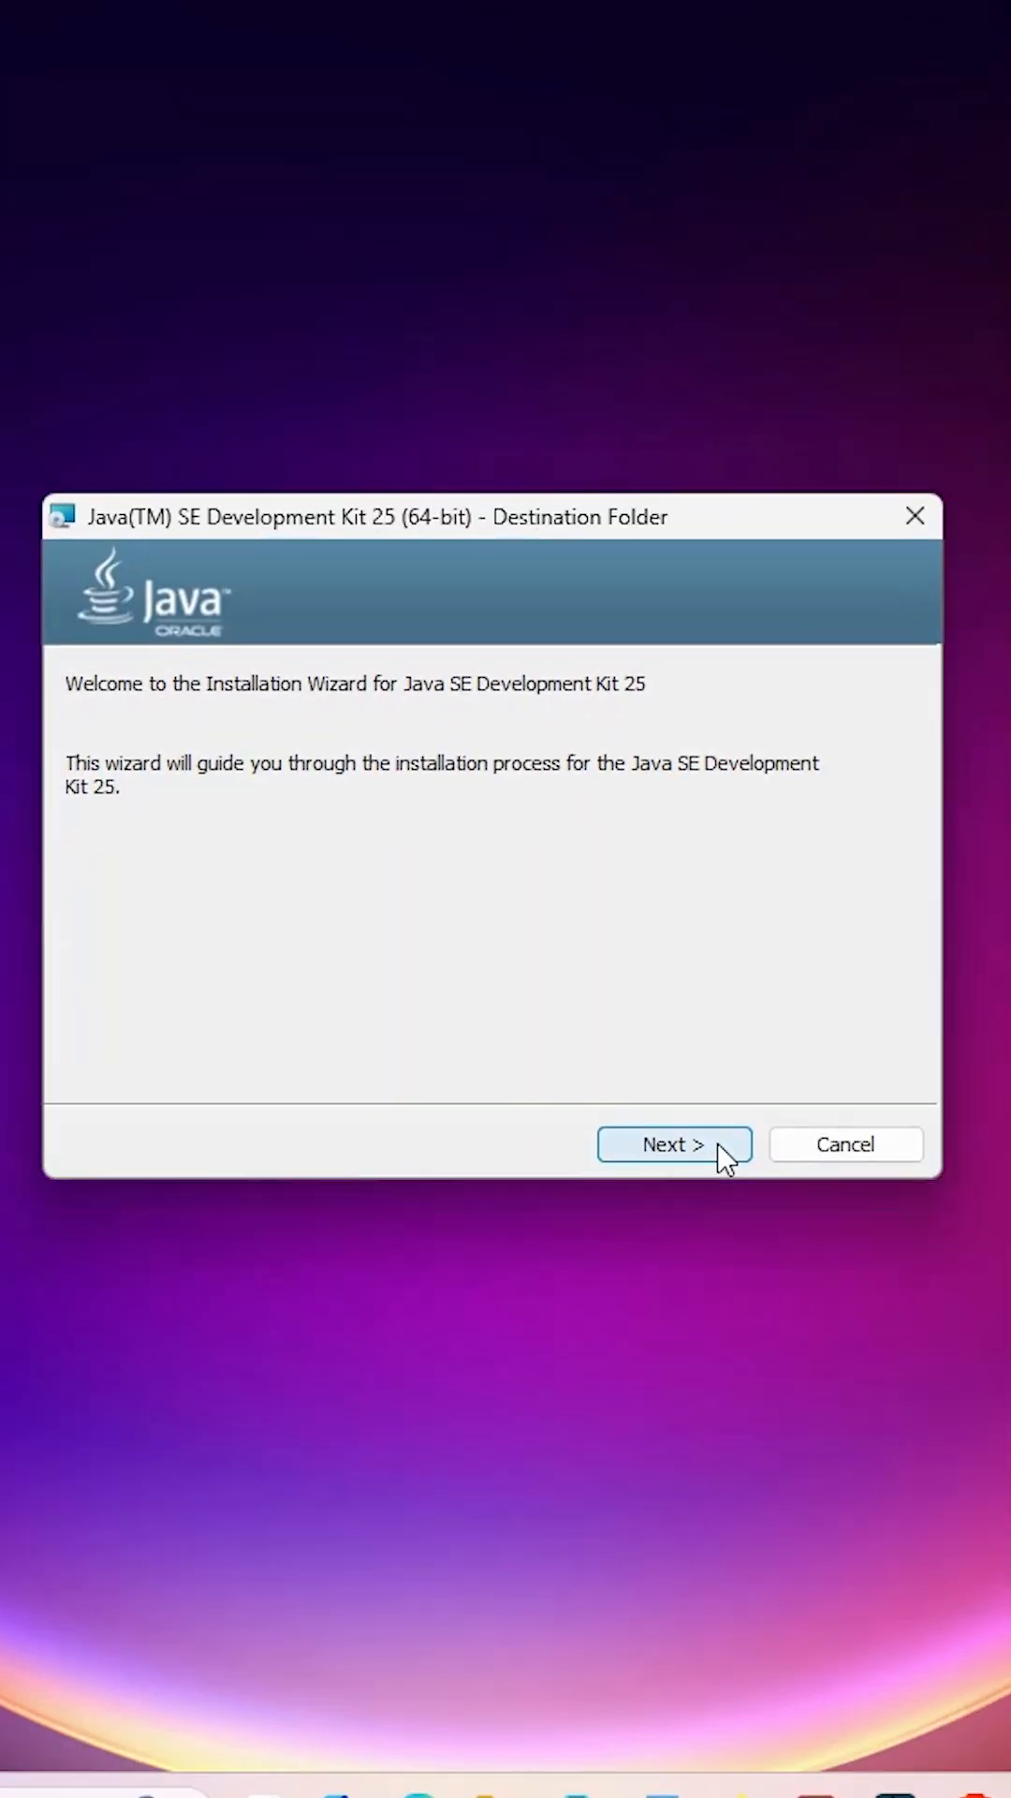
# Install JDK 25 to the default C:\Program Files\Java\jdk-25\ and close the finished wizard
pyautogui.click(675, 1145)
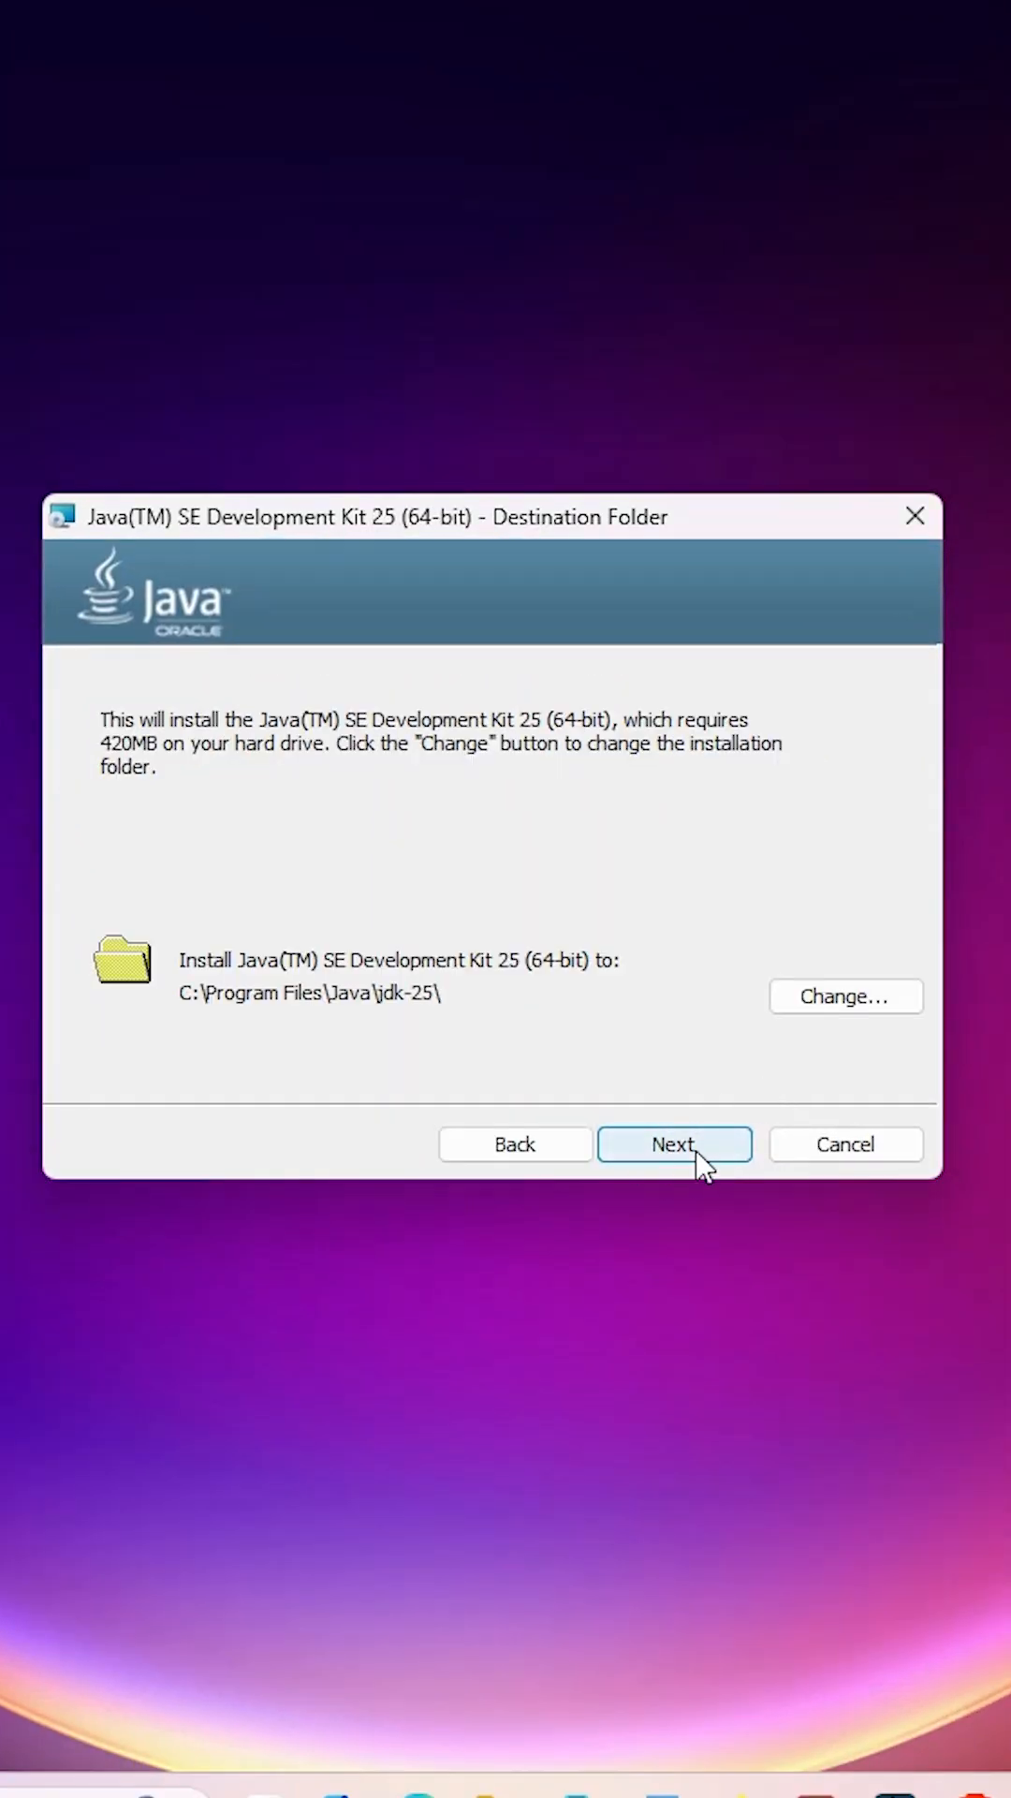
pyautogui.click(675, 1143)
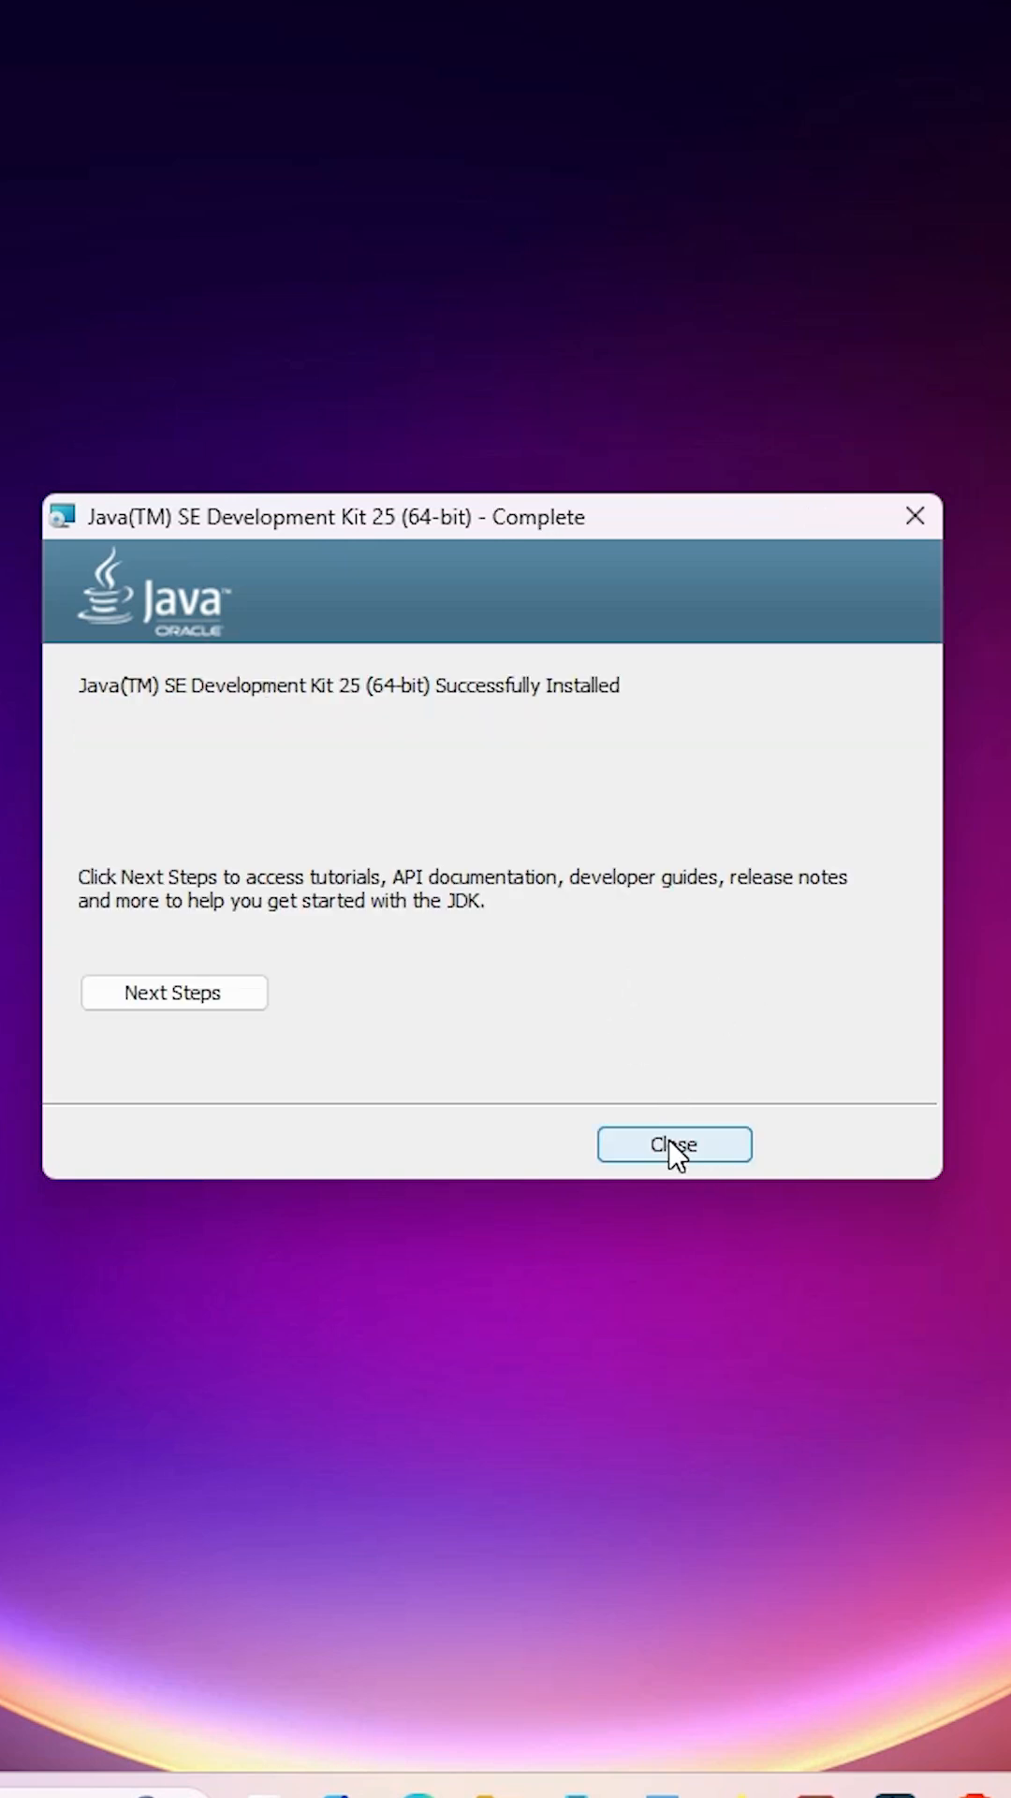
pyautogui.click(674, 1145)
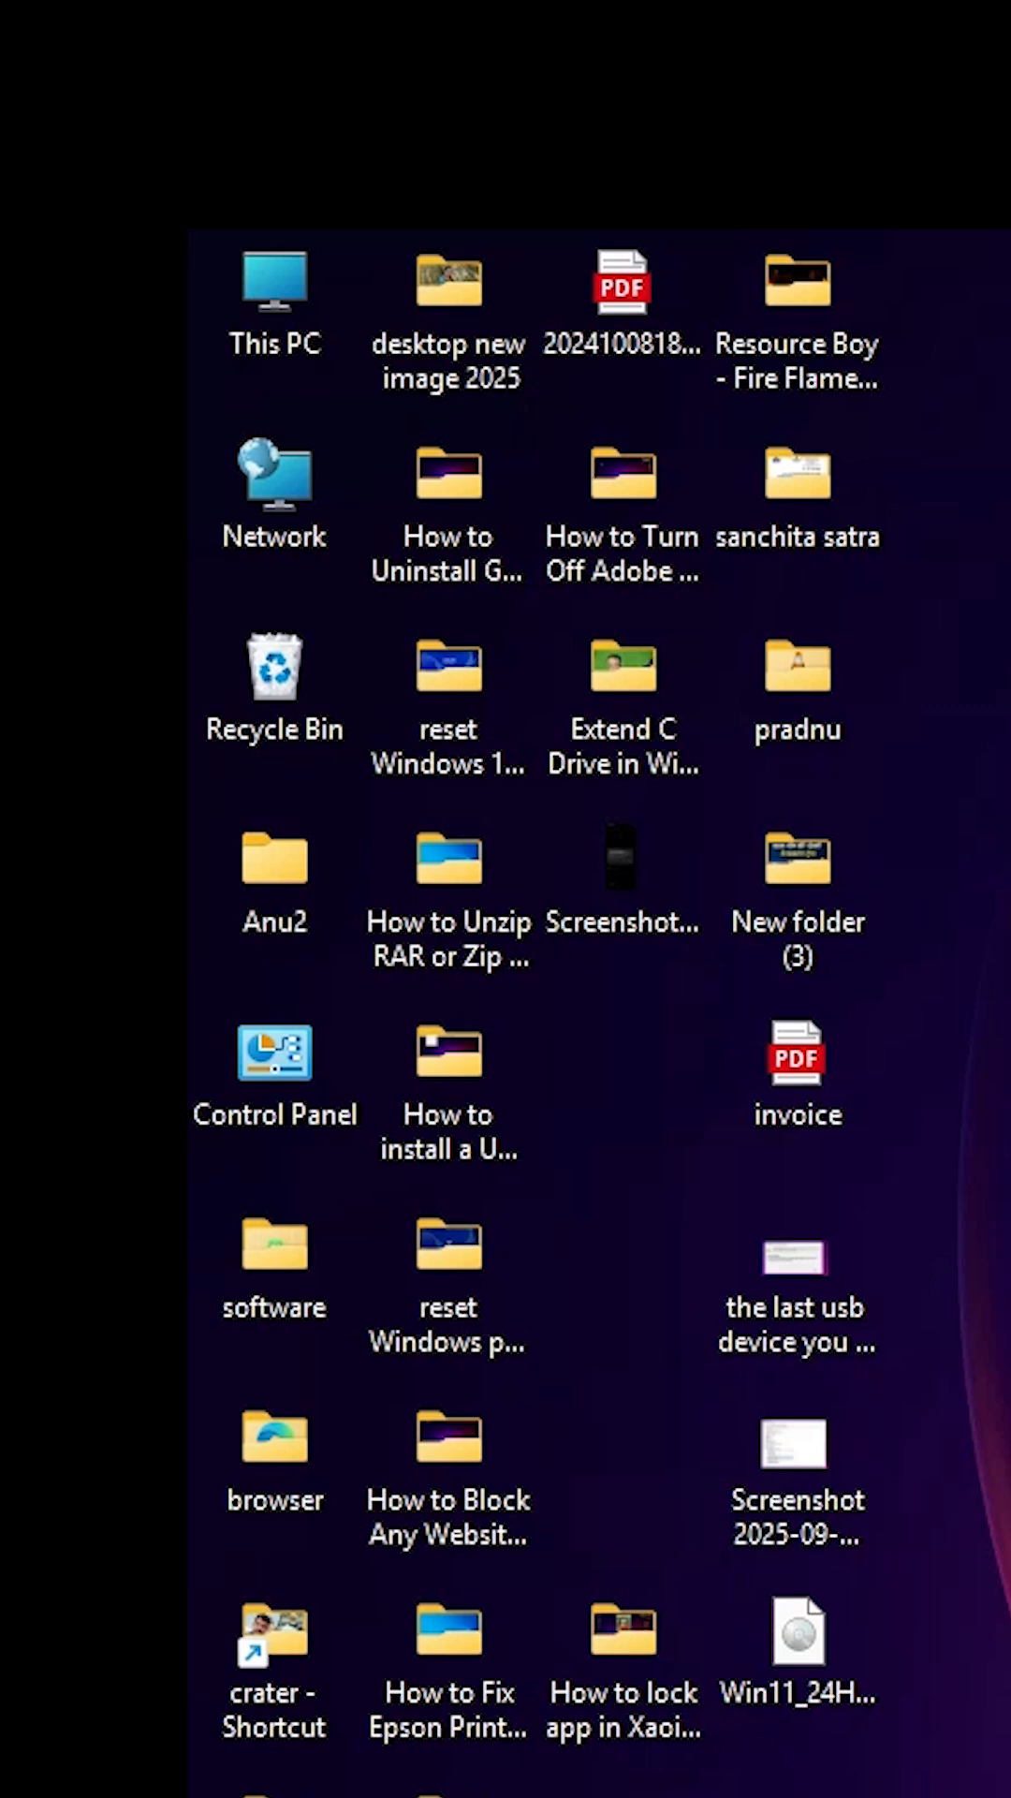
# Browse from This PC to C:\Program Files\Java\jdk-25\bin in File Explorer
pyautogui.click(271, 300)
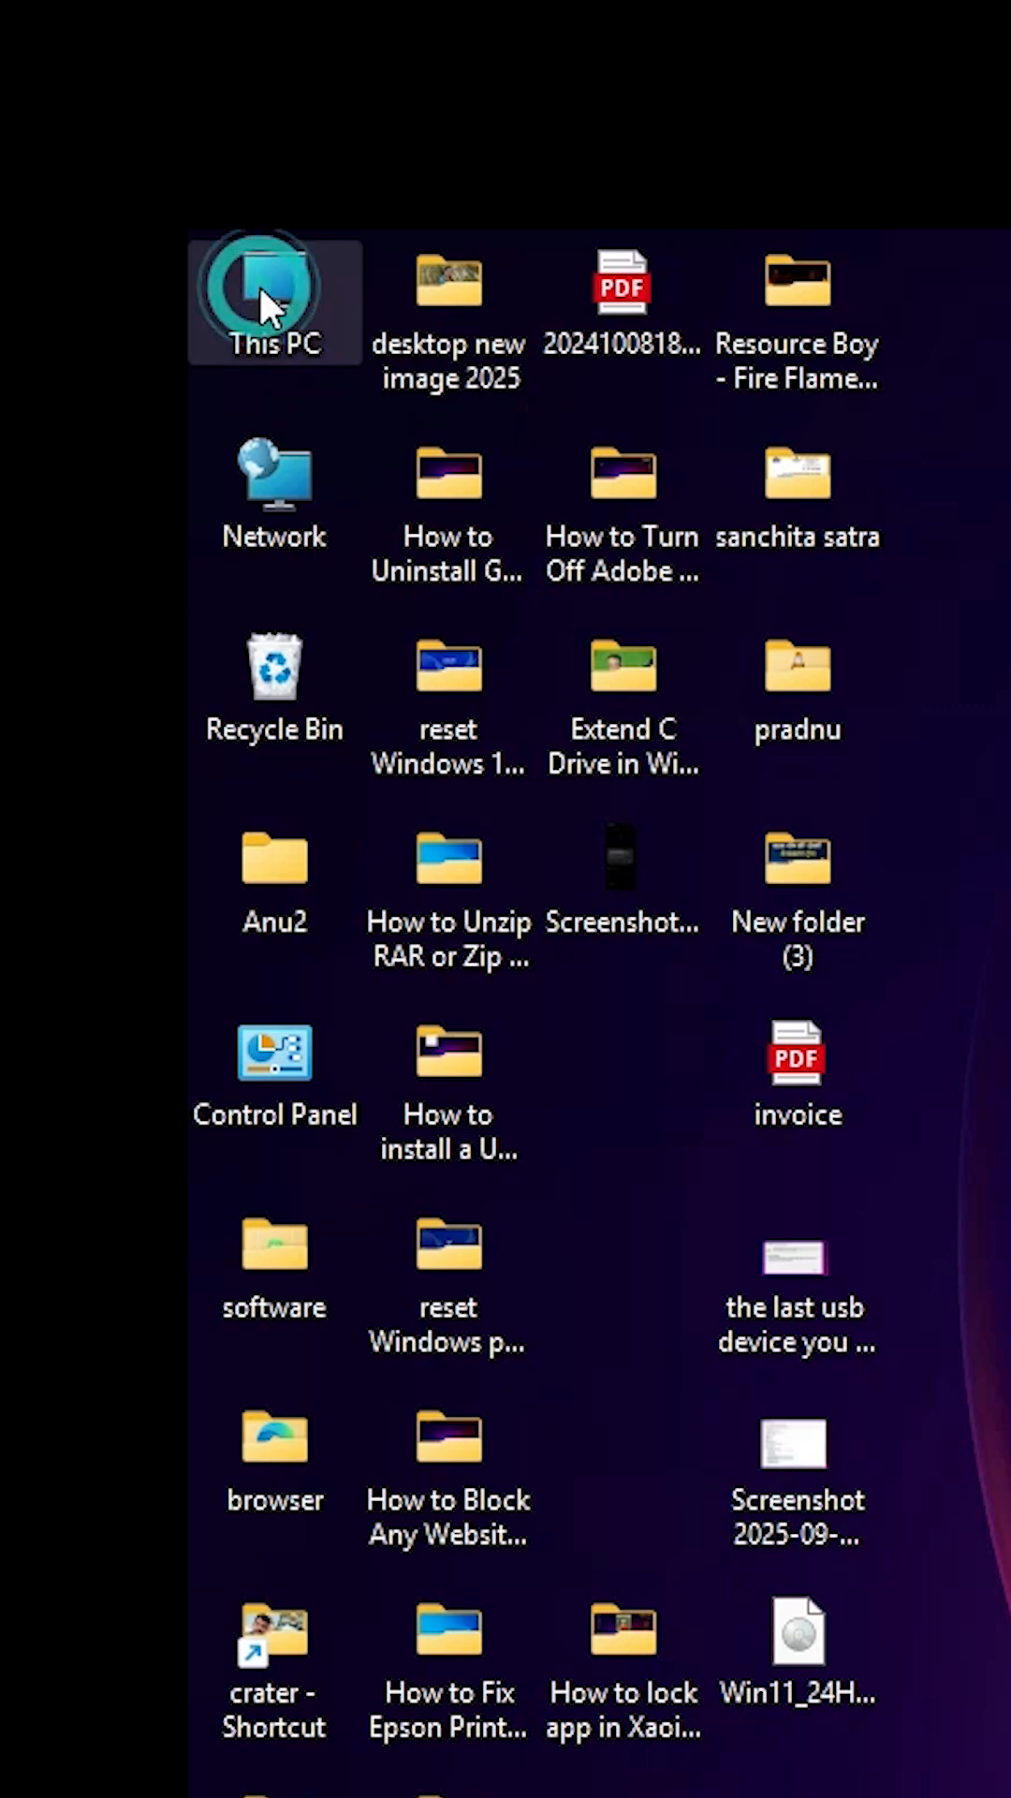
pyautogui.doubleClick(269, 300)
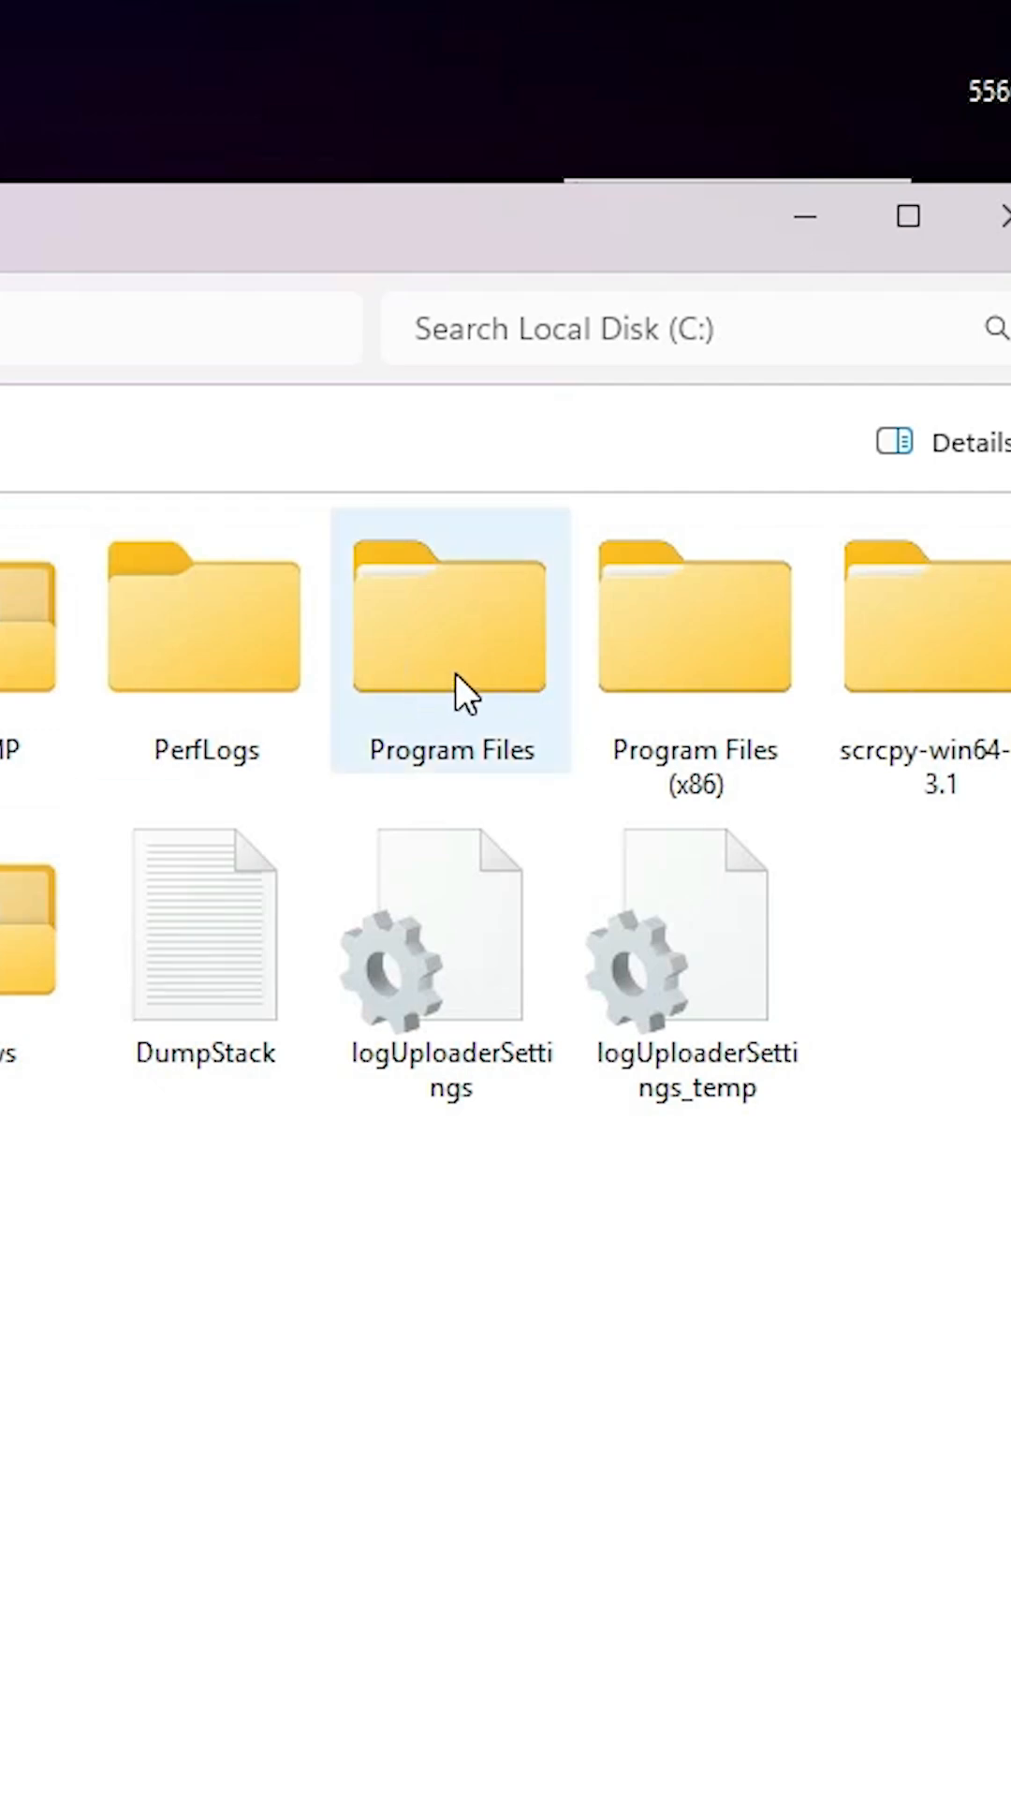
pyautogui.doubleClick(449, 619)
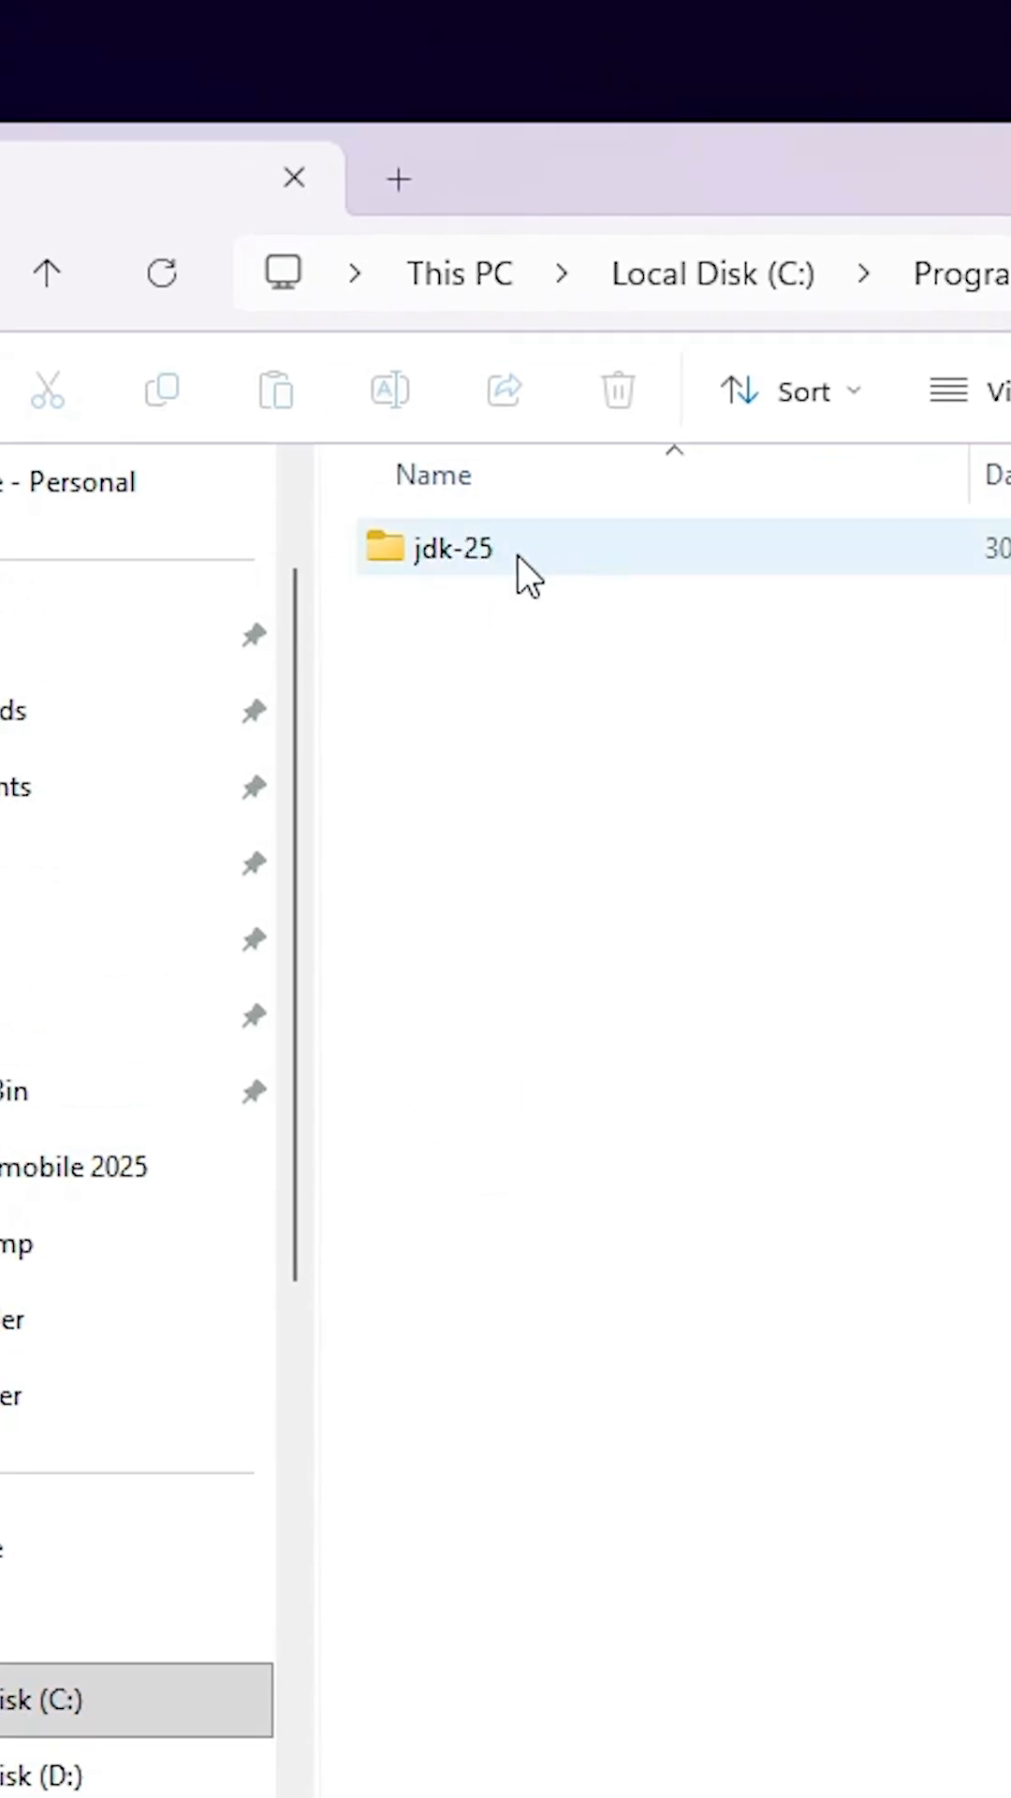
pyautogui.doubleClick(451, 550)
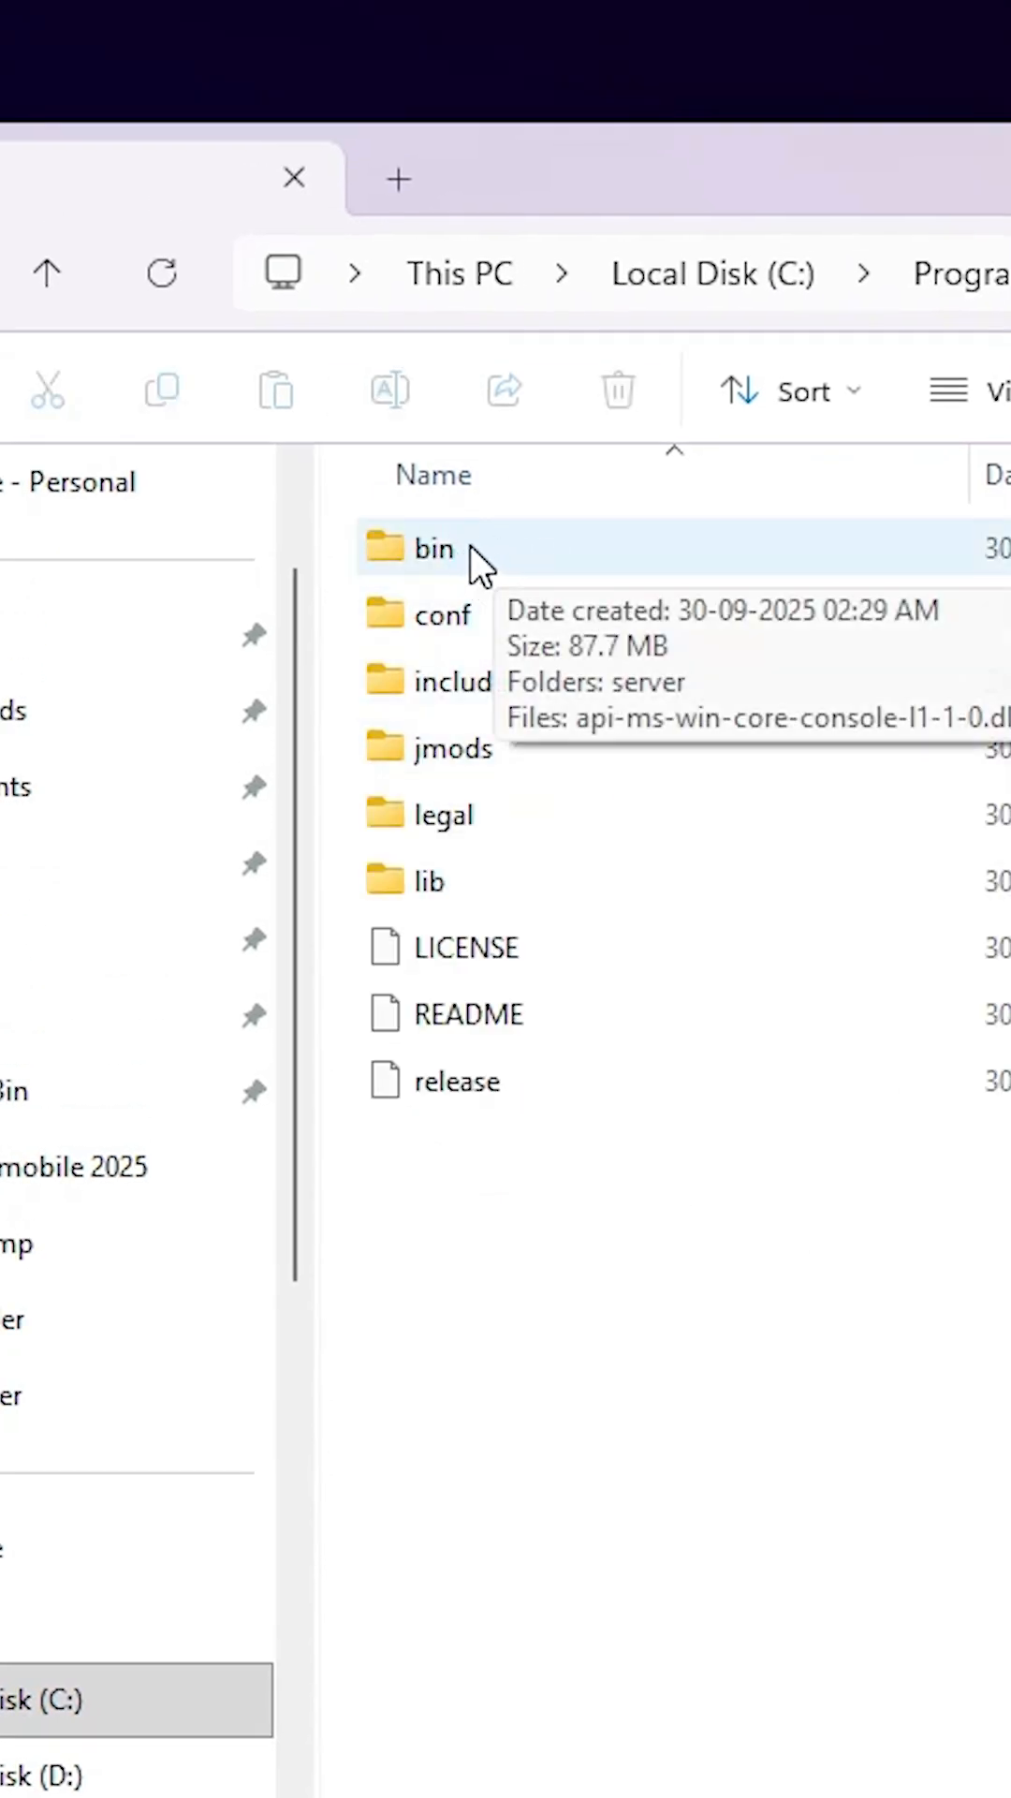
pyautogui.doubleClick(453, 559)
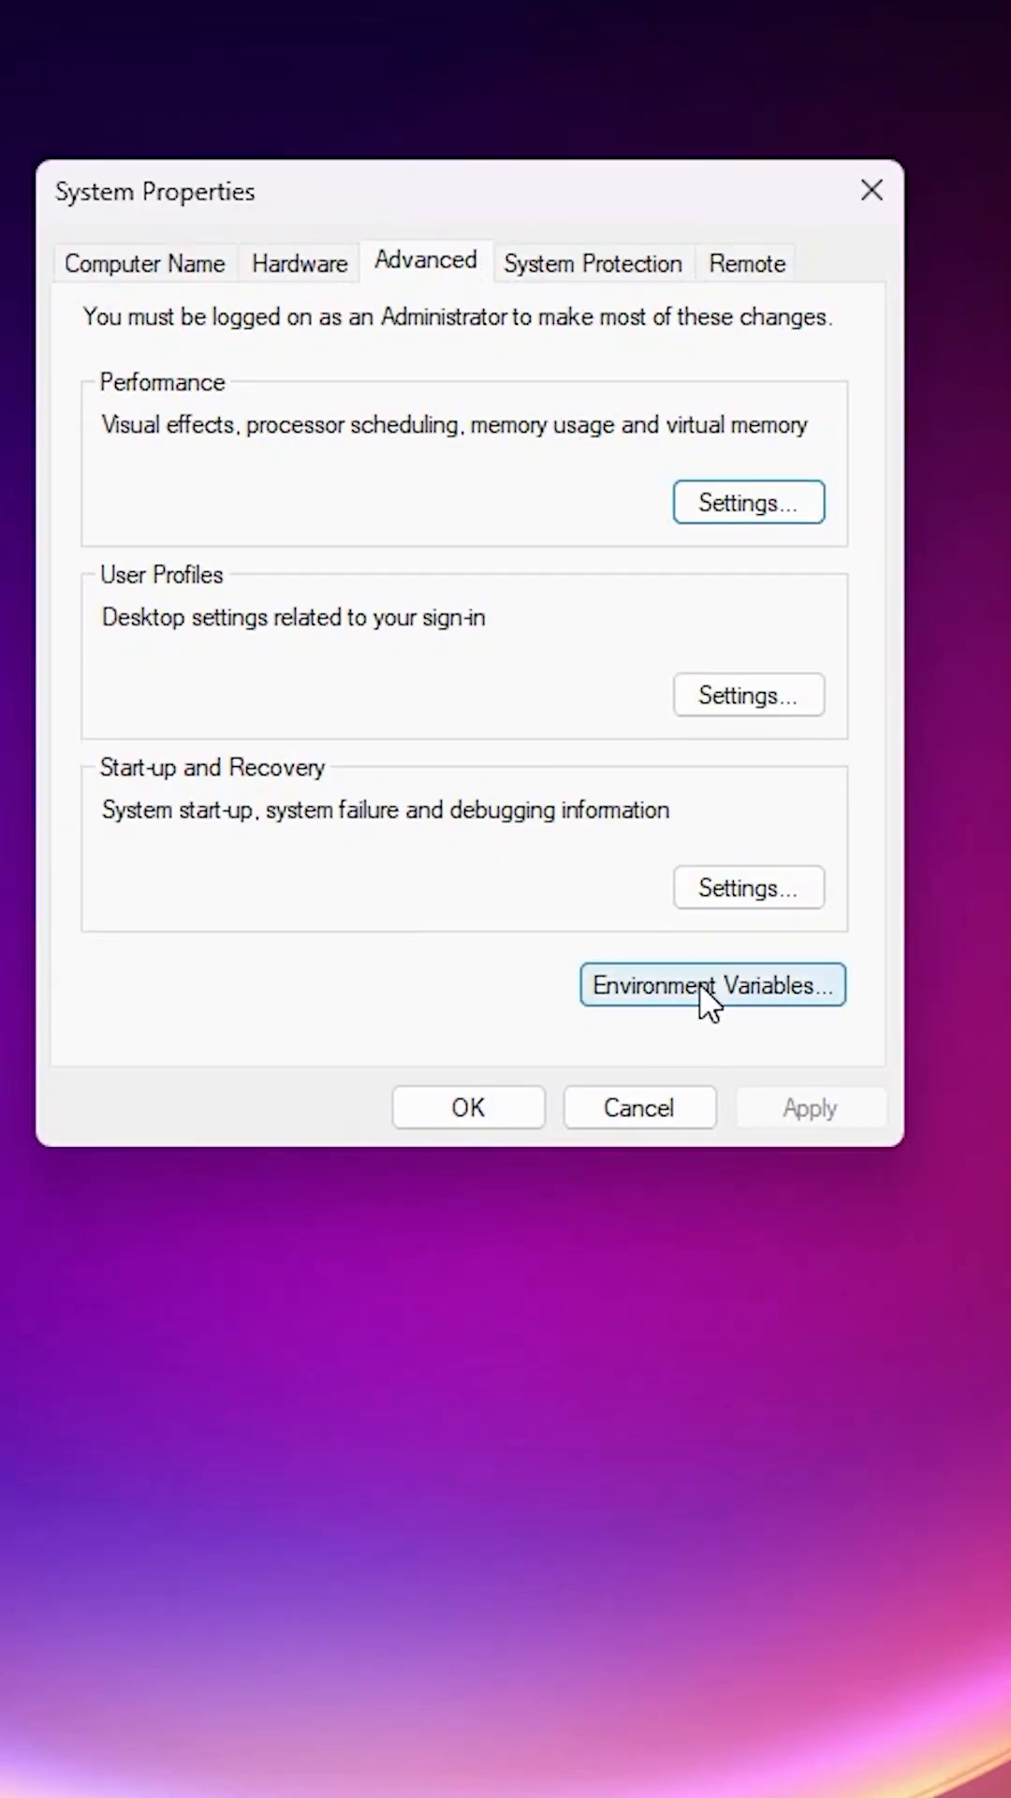
# Add C:\Program Files\Java\jdk-25\bin as a new entry in the system Path variable
pyautogui.click(712, 985)
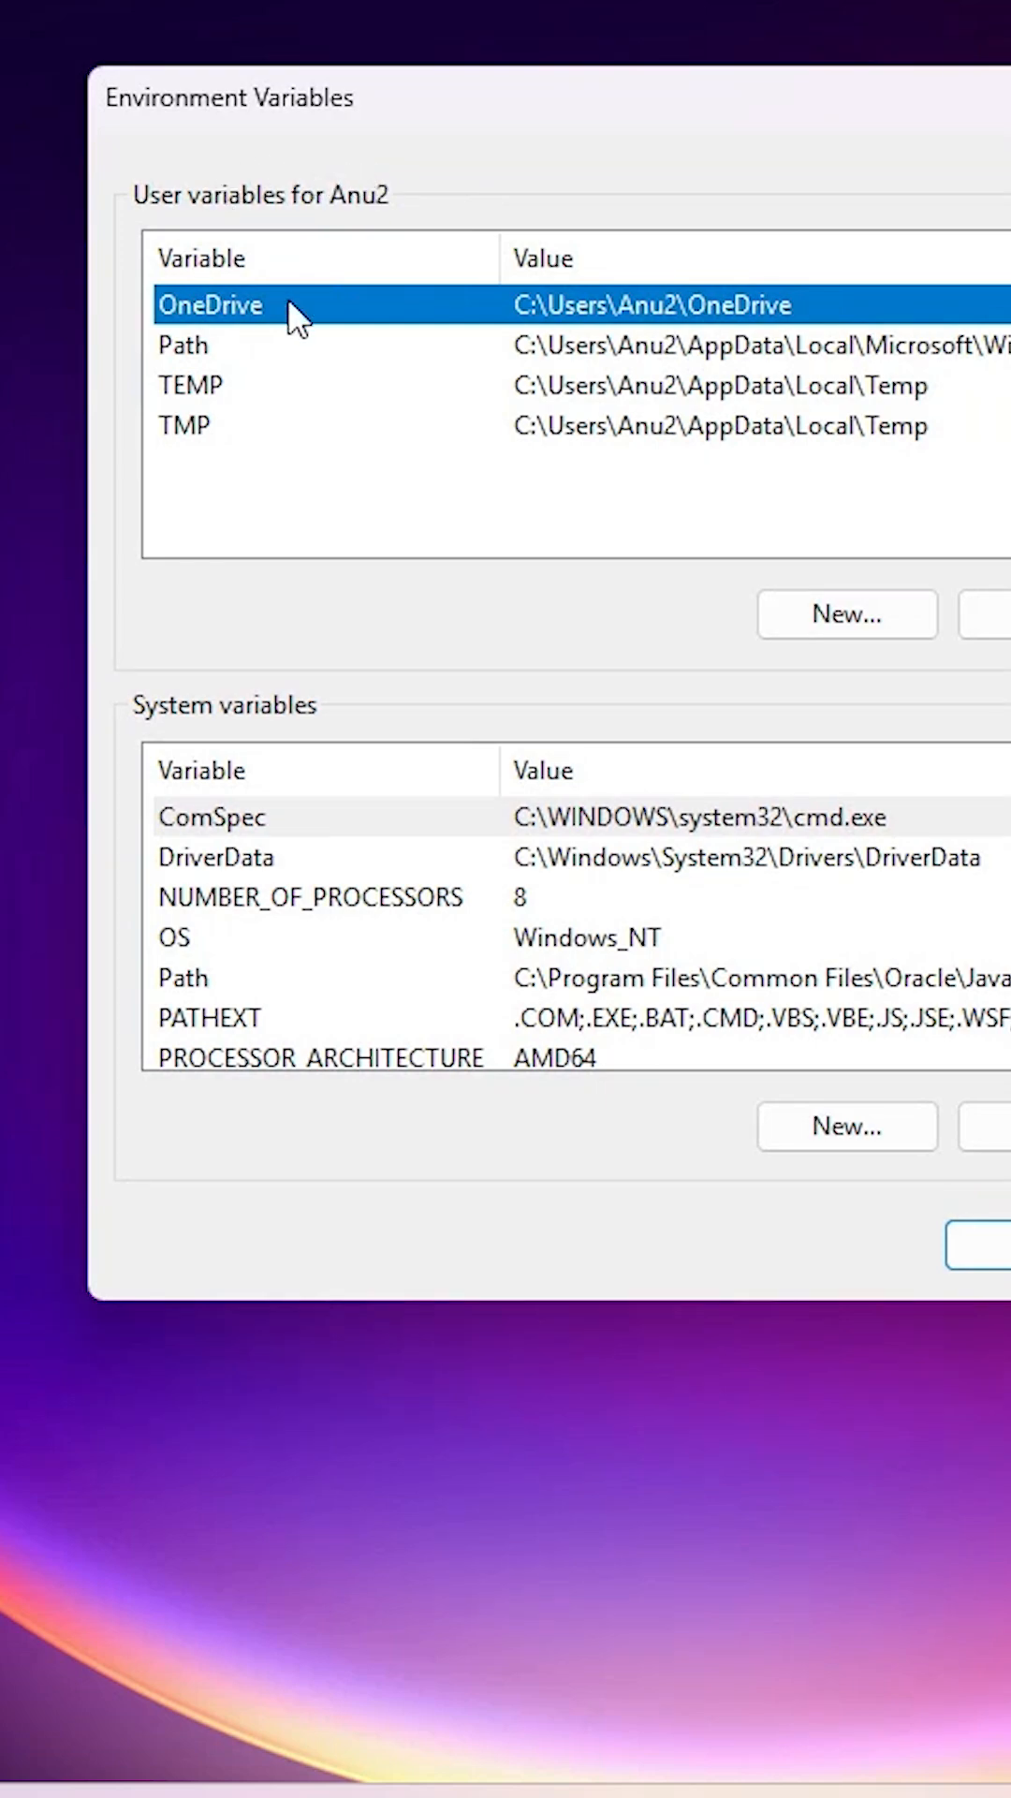
pyautogui.moveTo(262, 756)
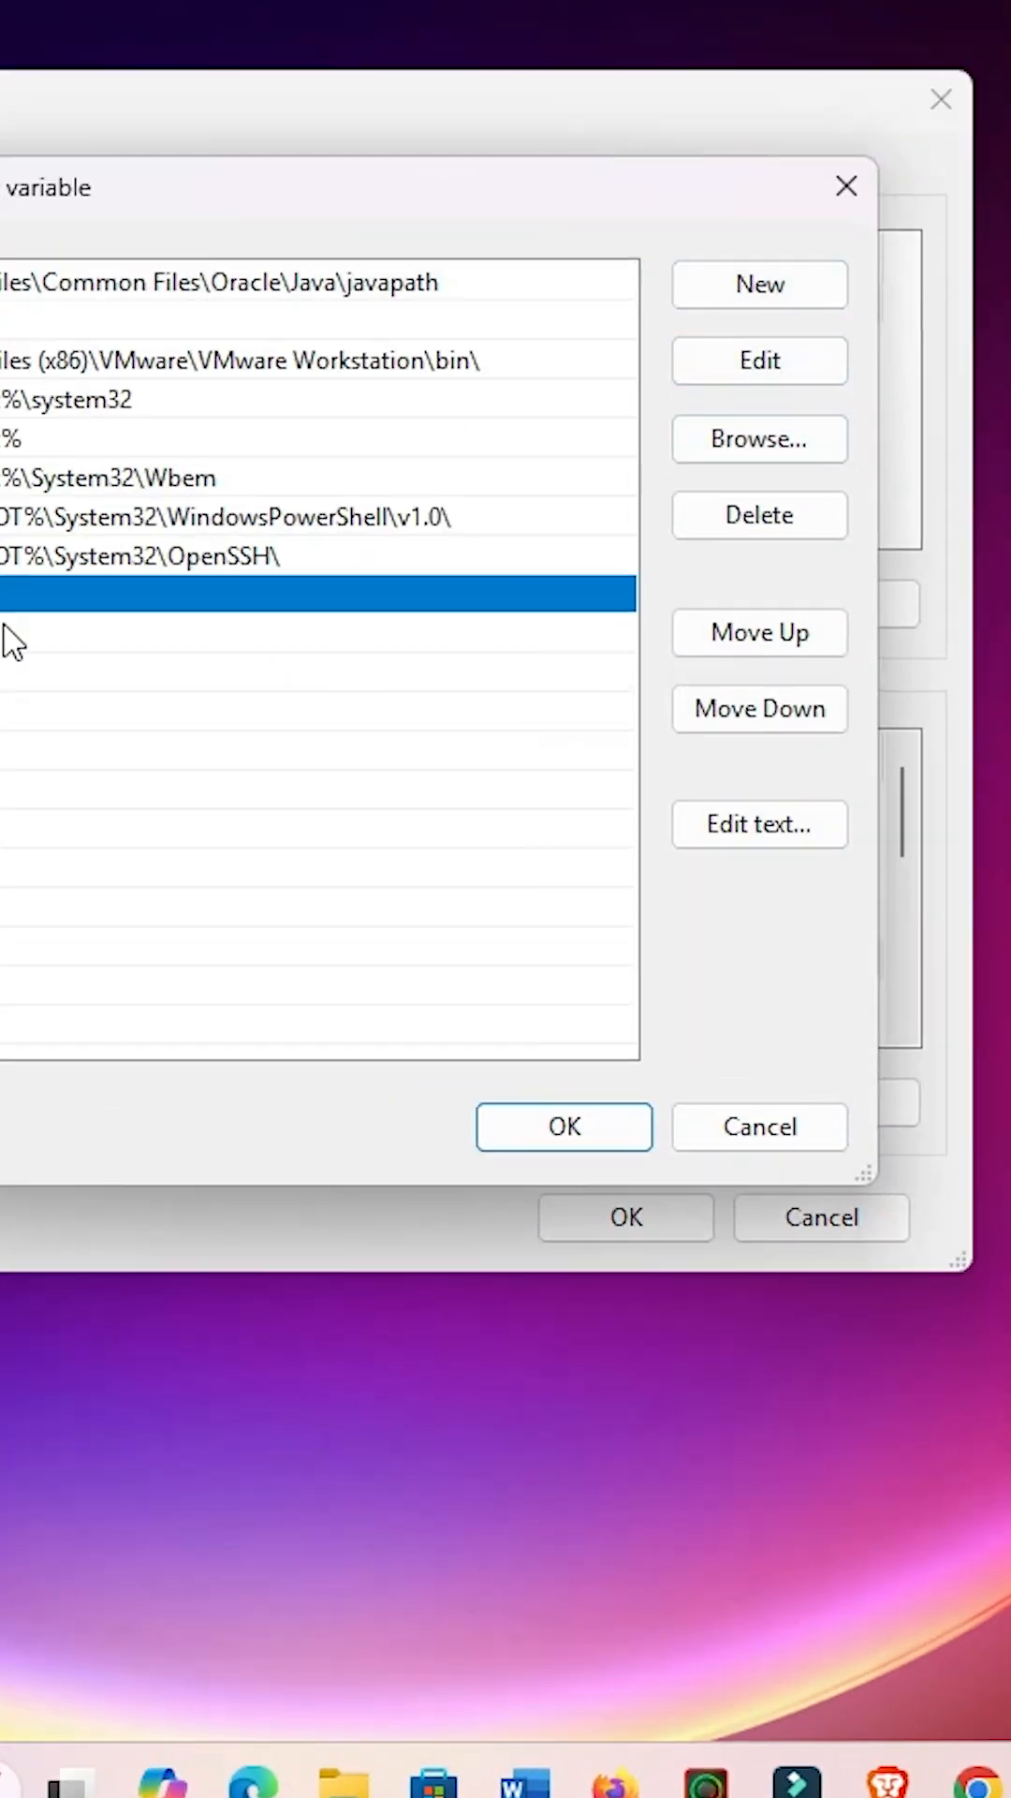
pyautogui.write('C:\\Program Files\\Java\\jdk-25\\bin')
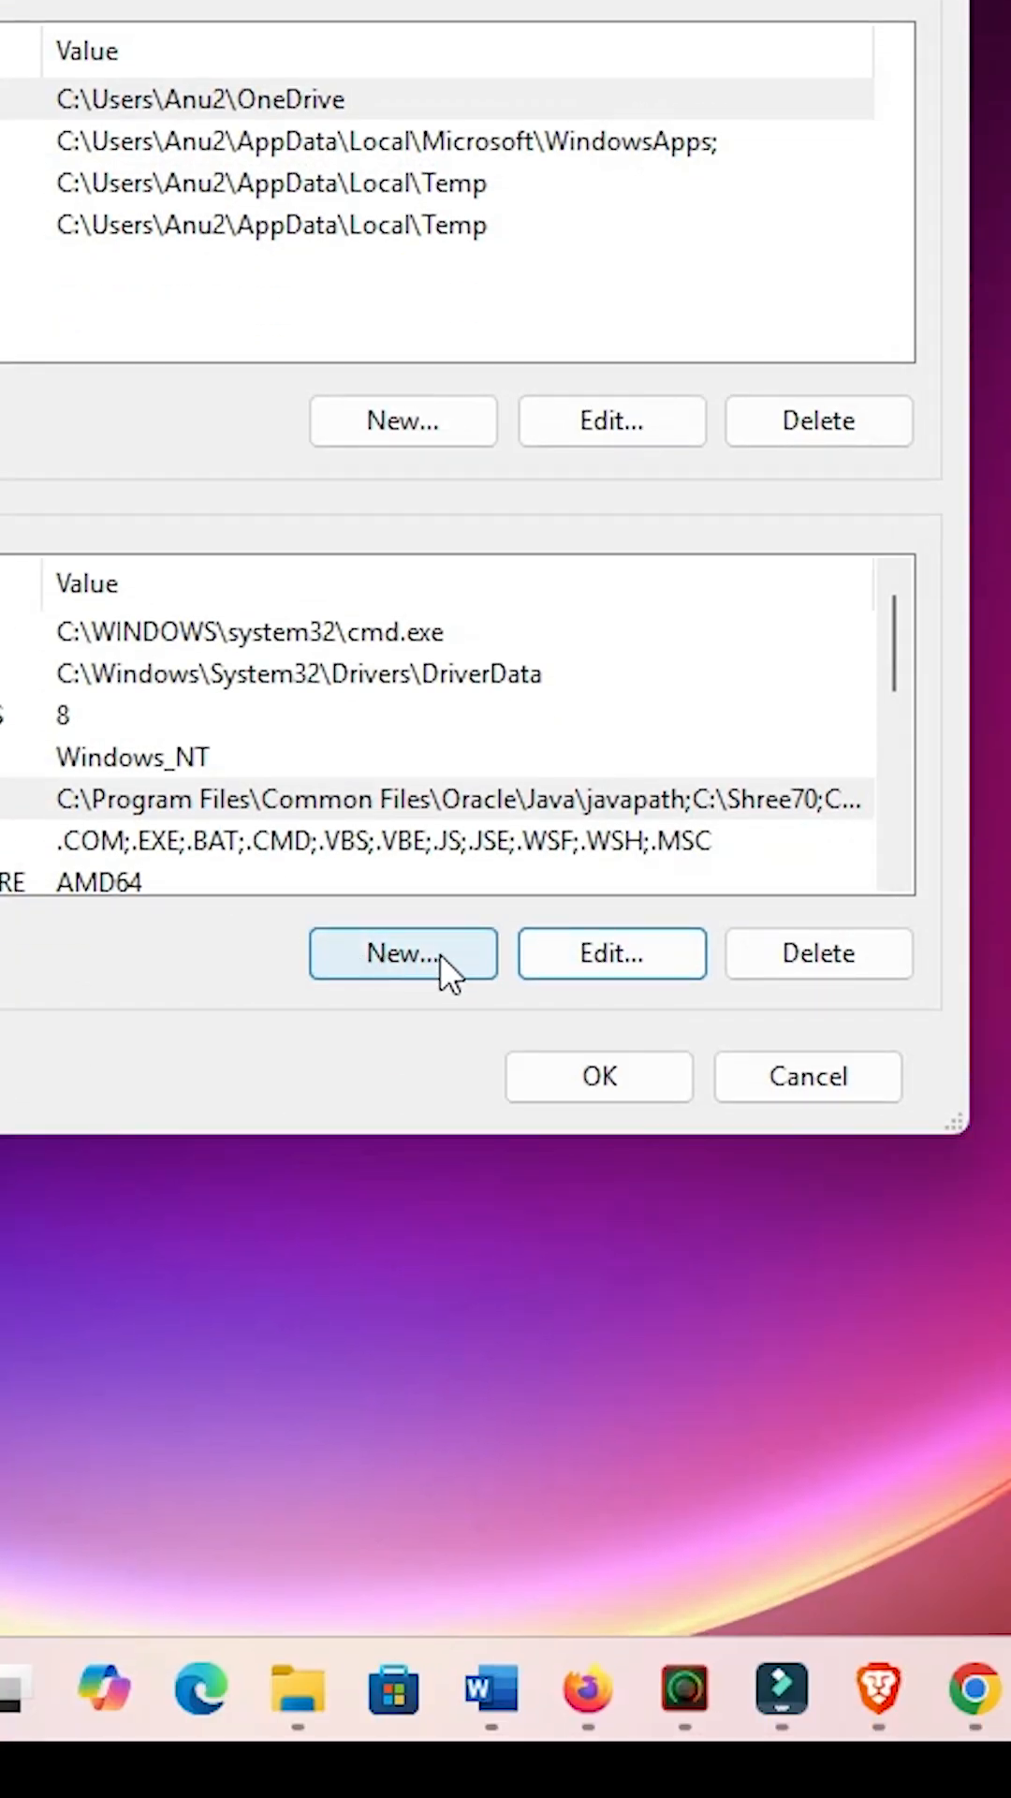
# Create system variable JAVA_HOME = C:\Program Files\Java\jdk-25 and confirm it
pyautogui.click(403, 953)
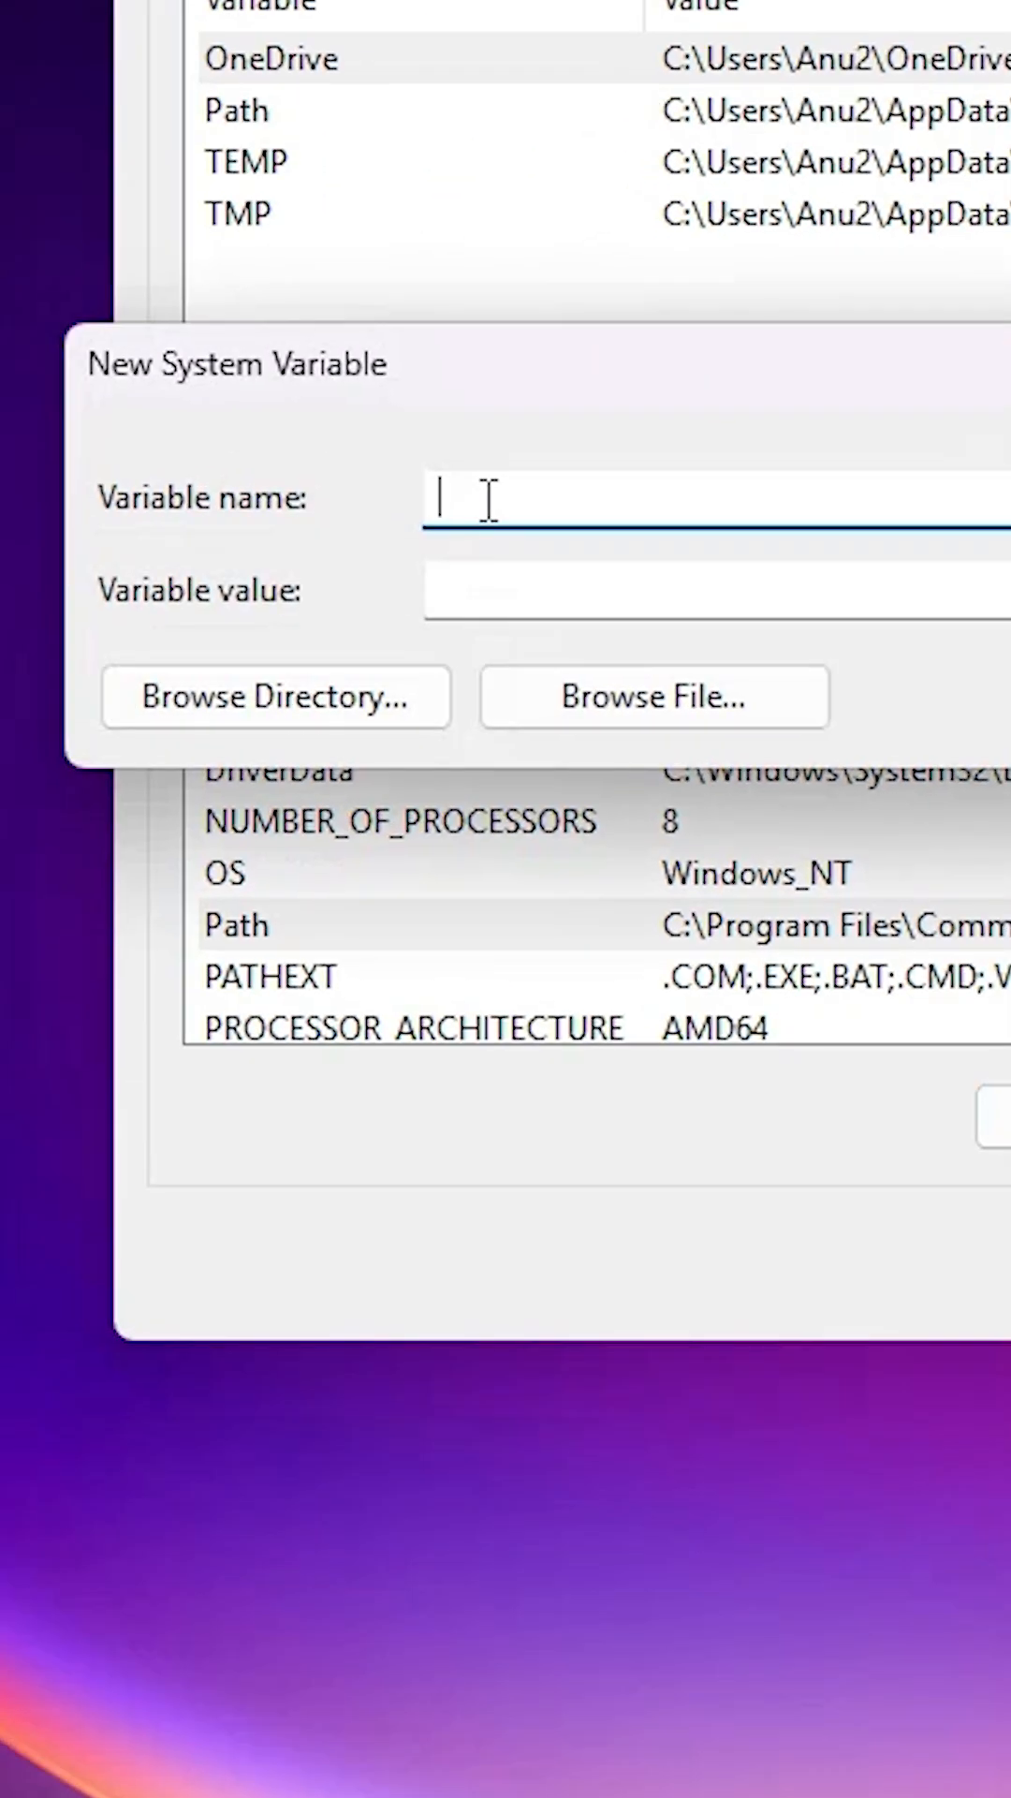
pyautogui.write('JA')
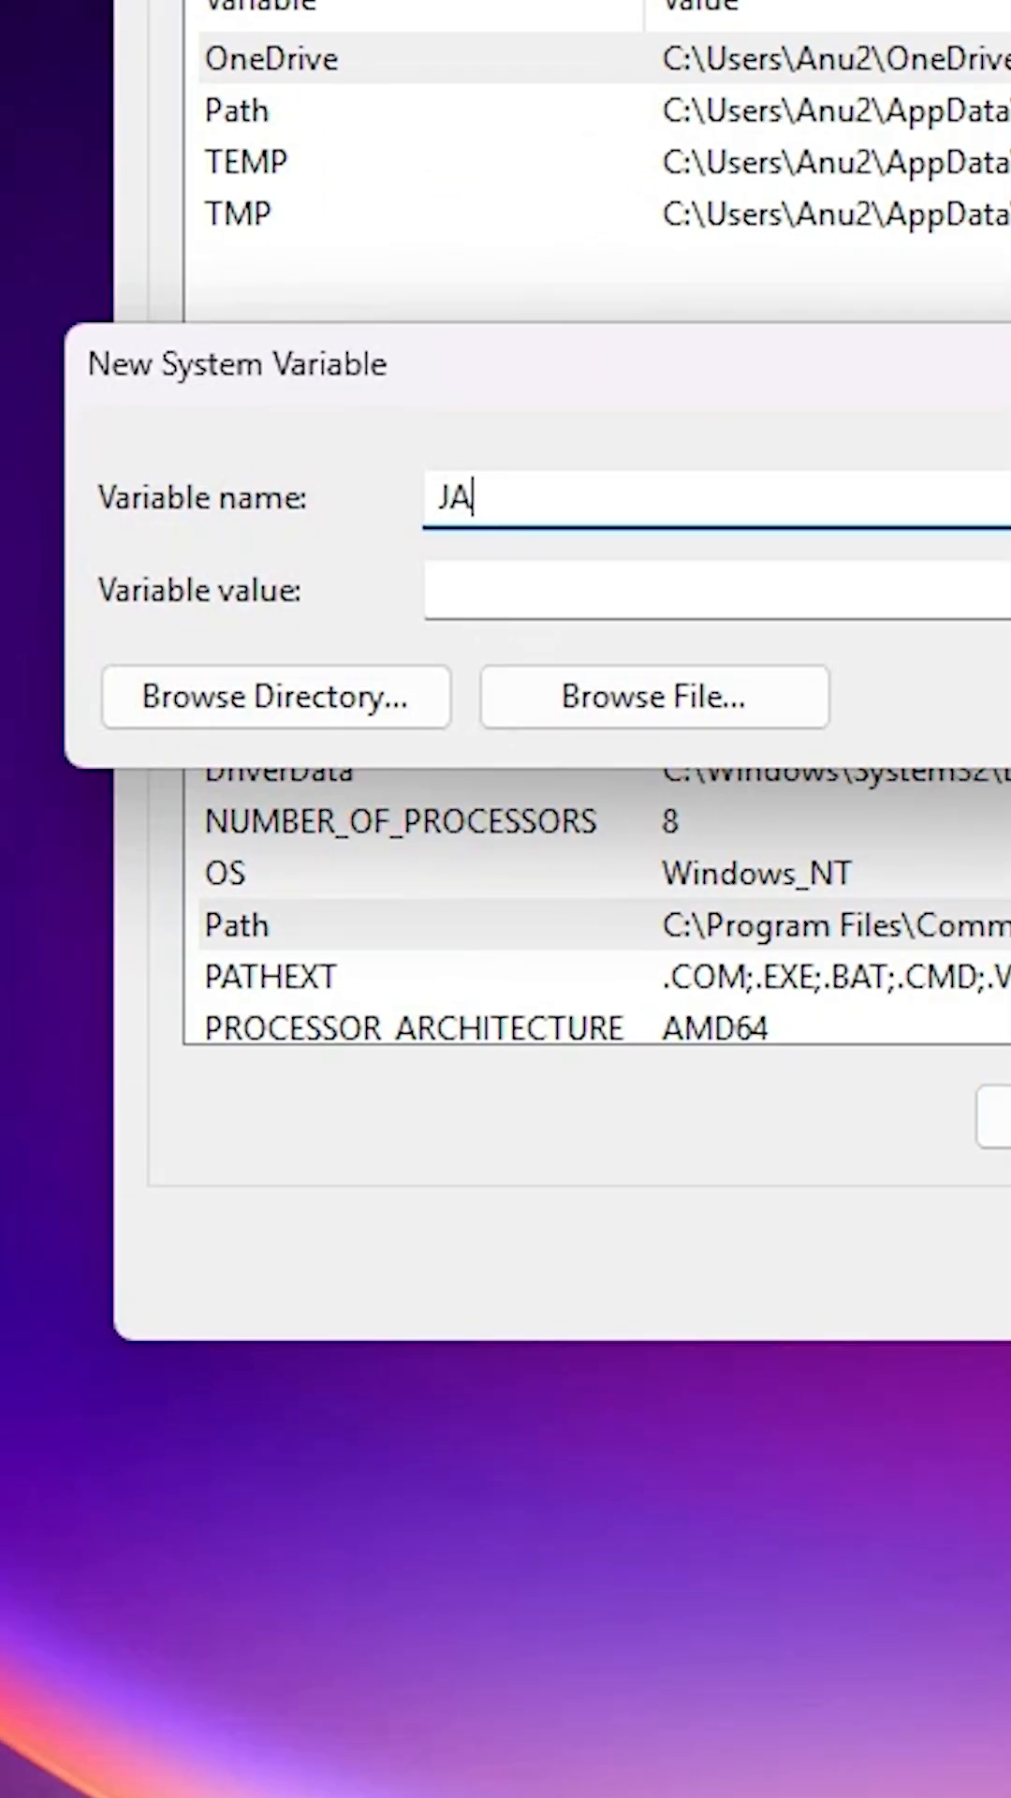
pyautogui.write('VA')
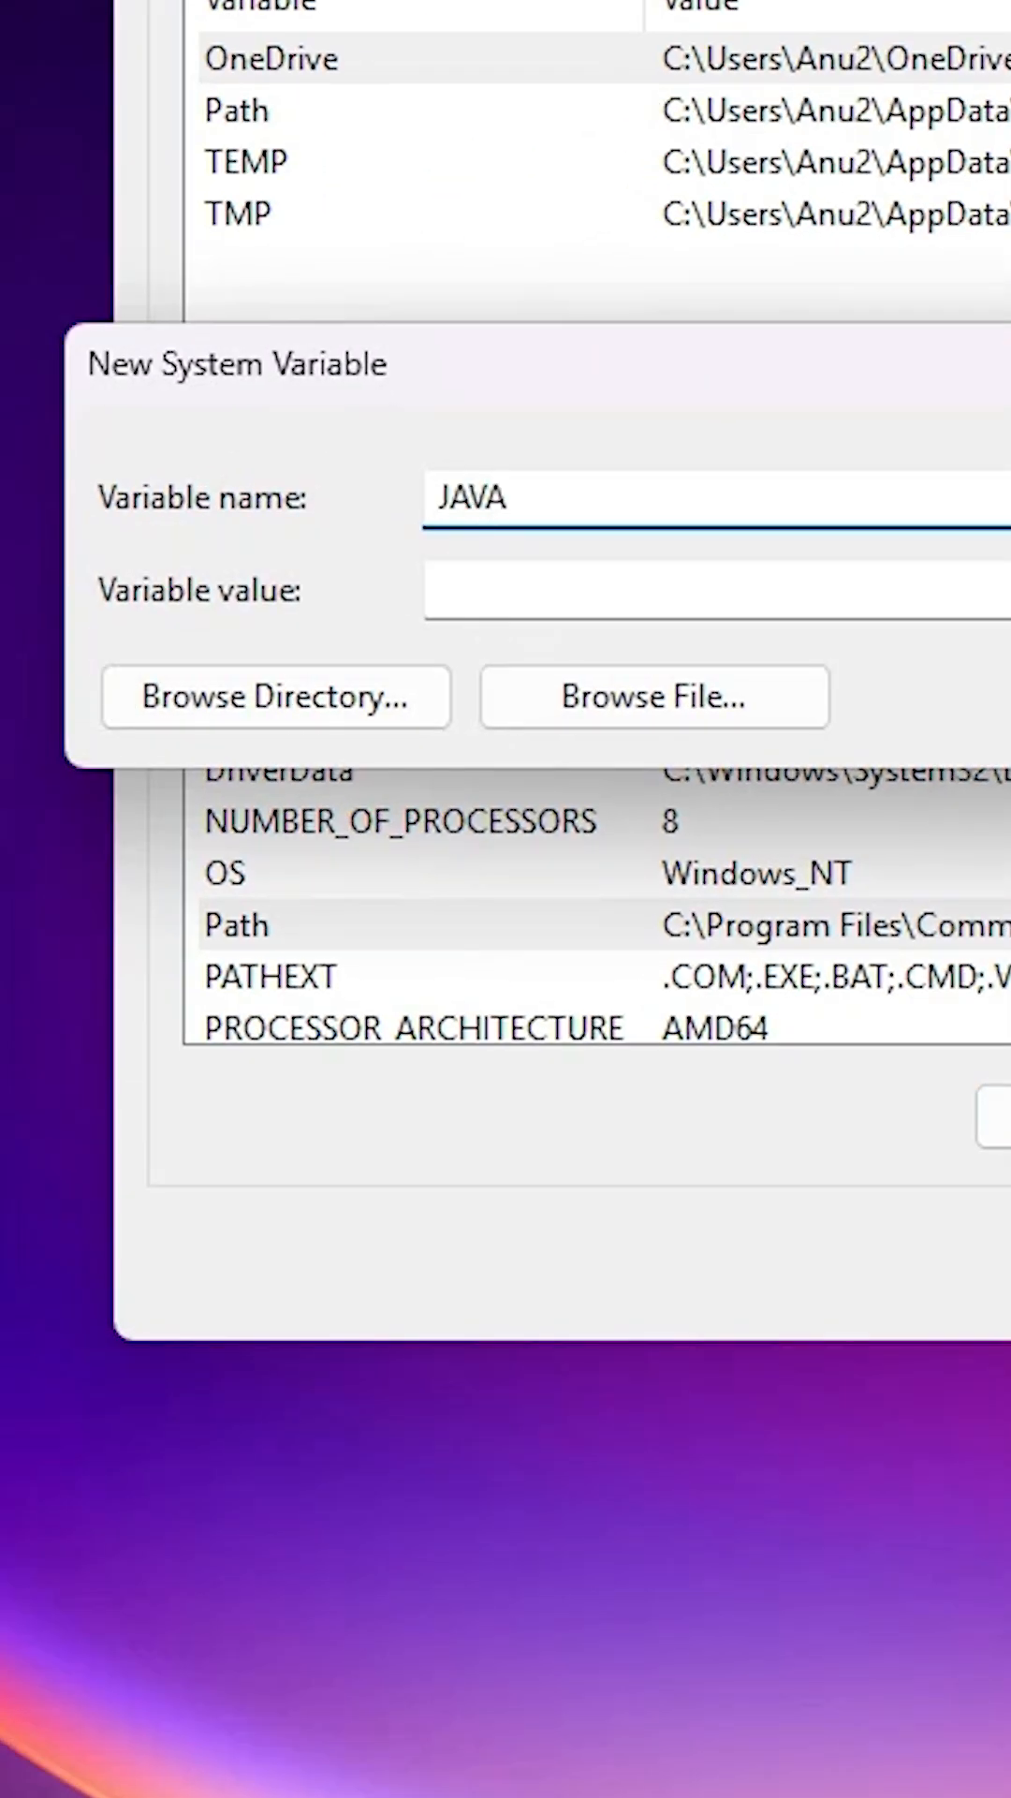
pyautogui.write('_HOME')
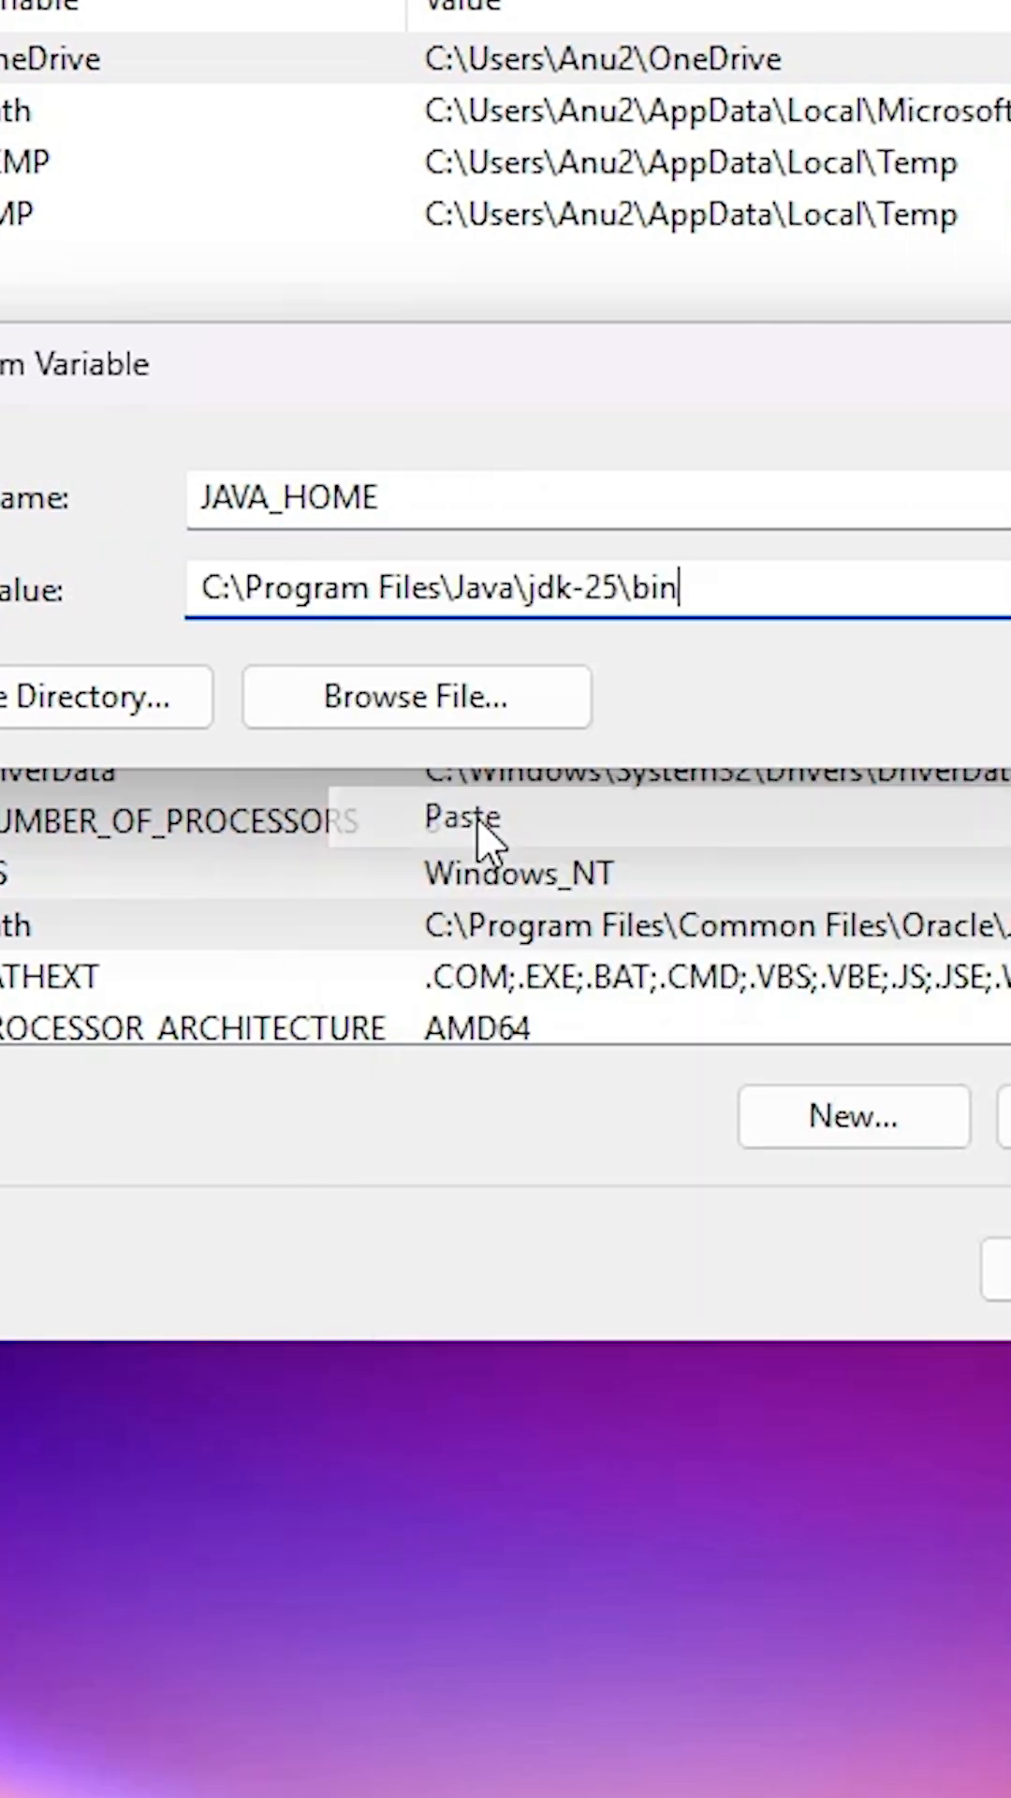
pyautogui.press('BackSpace')
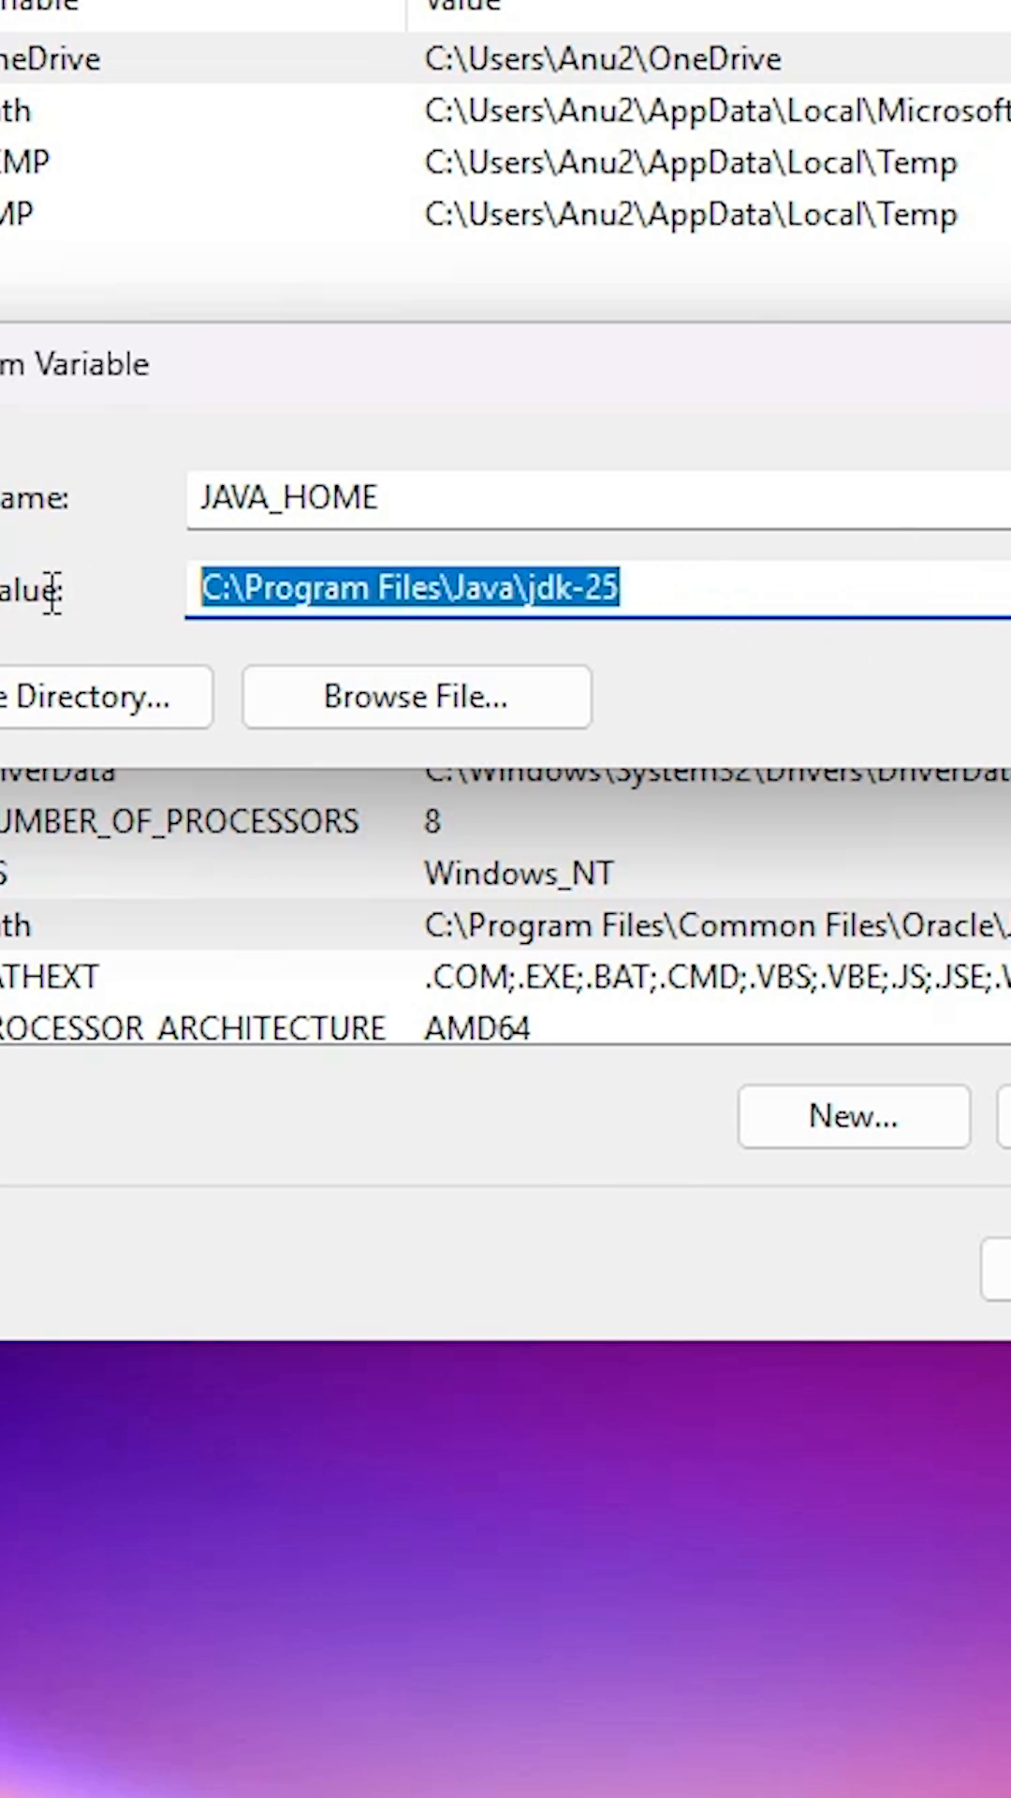
pyautogui.moveTo(618, 603)
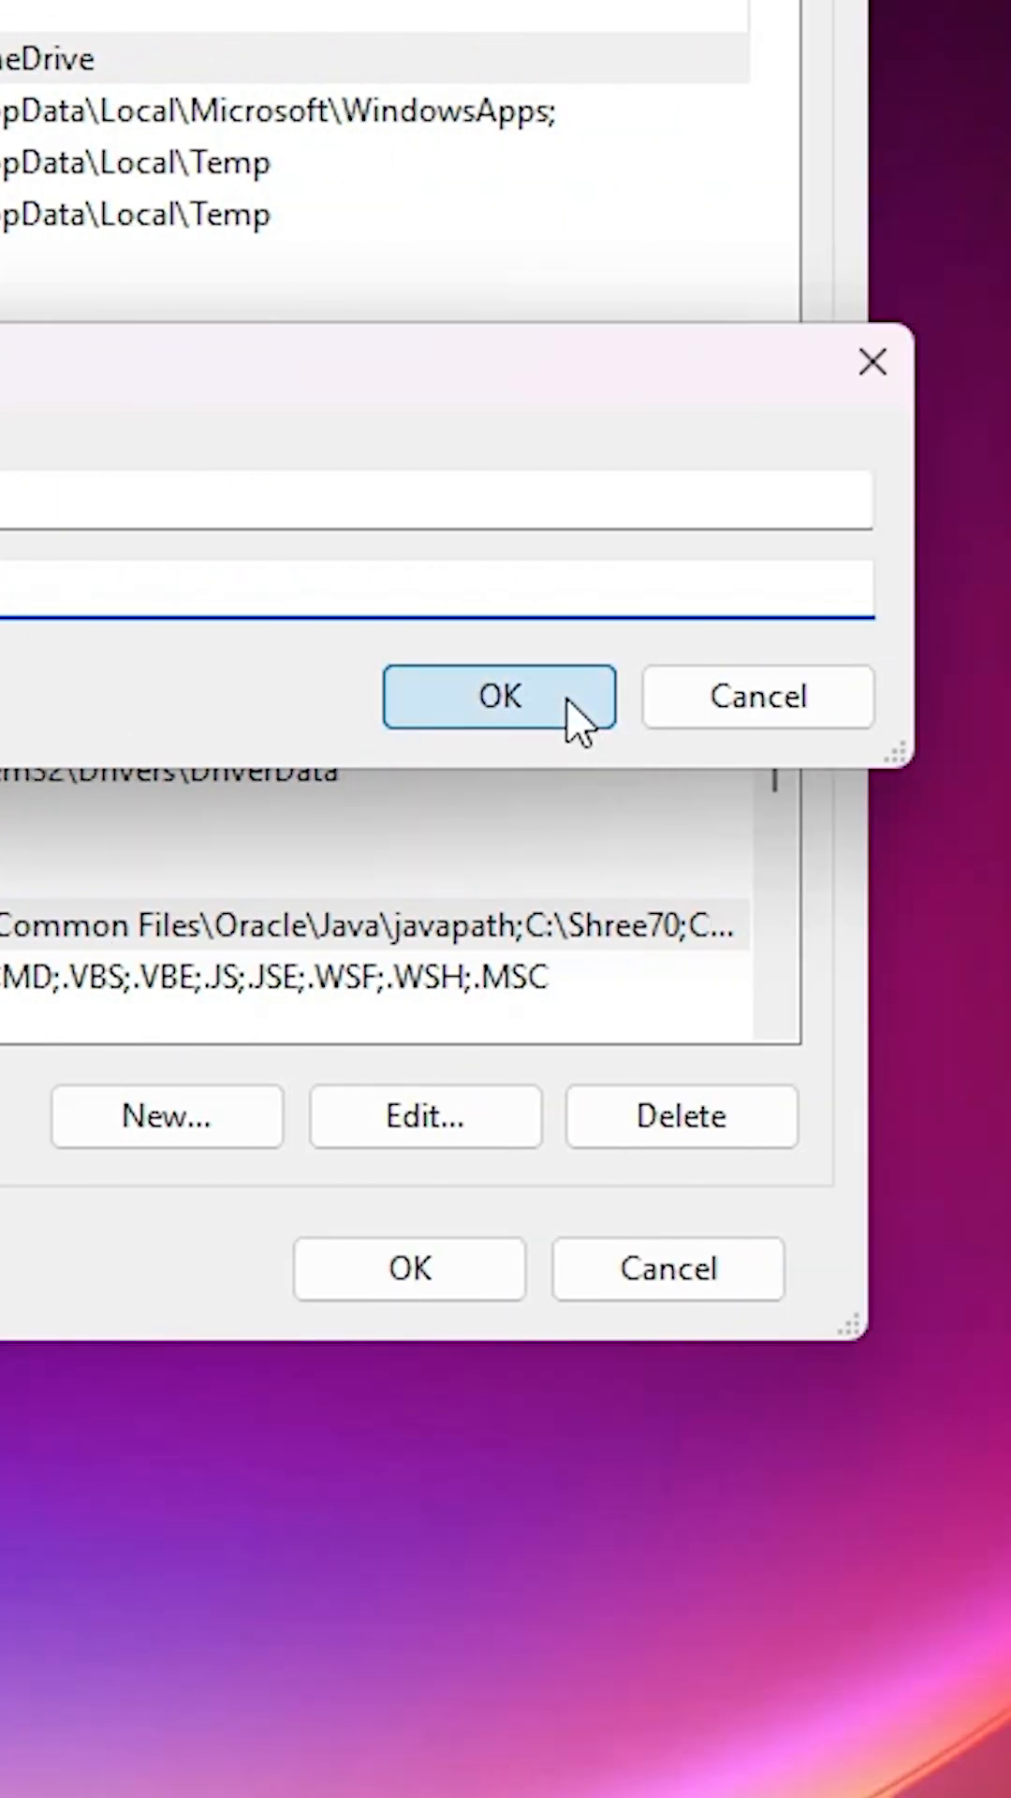
pyautogui.click(500, 697)
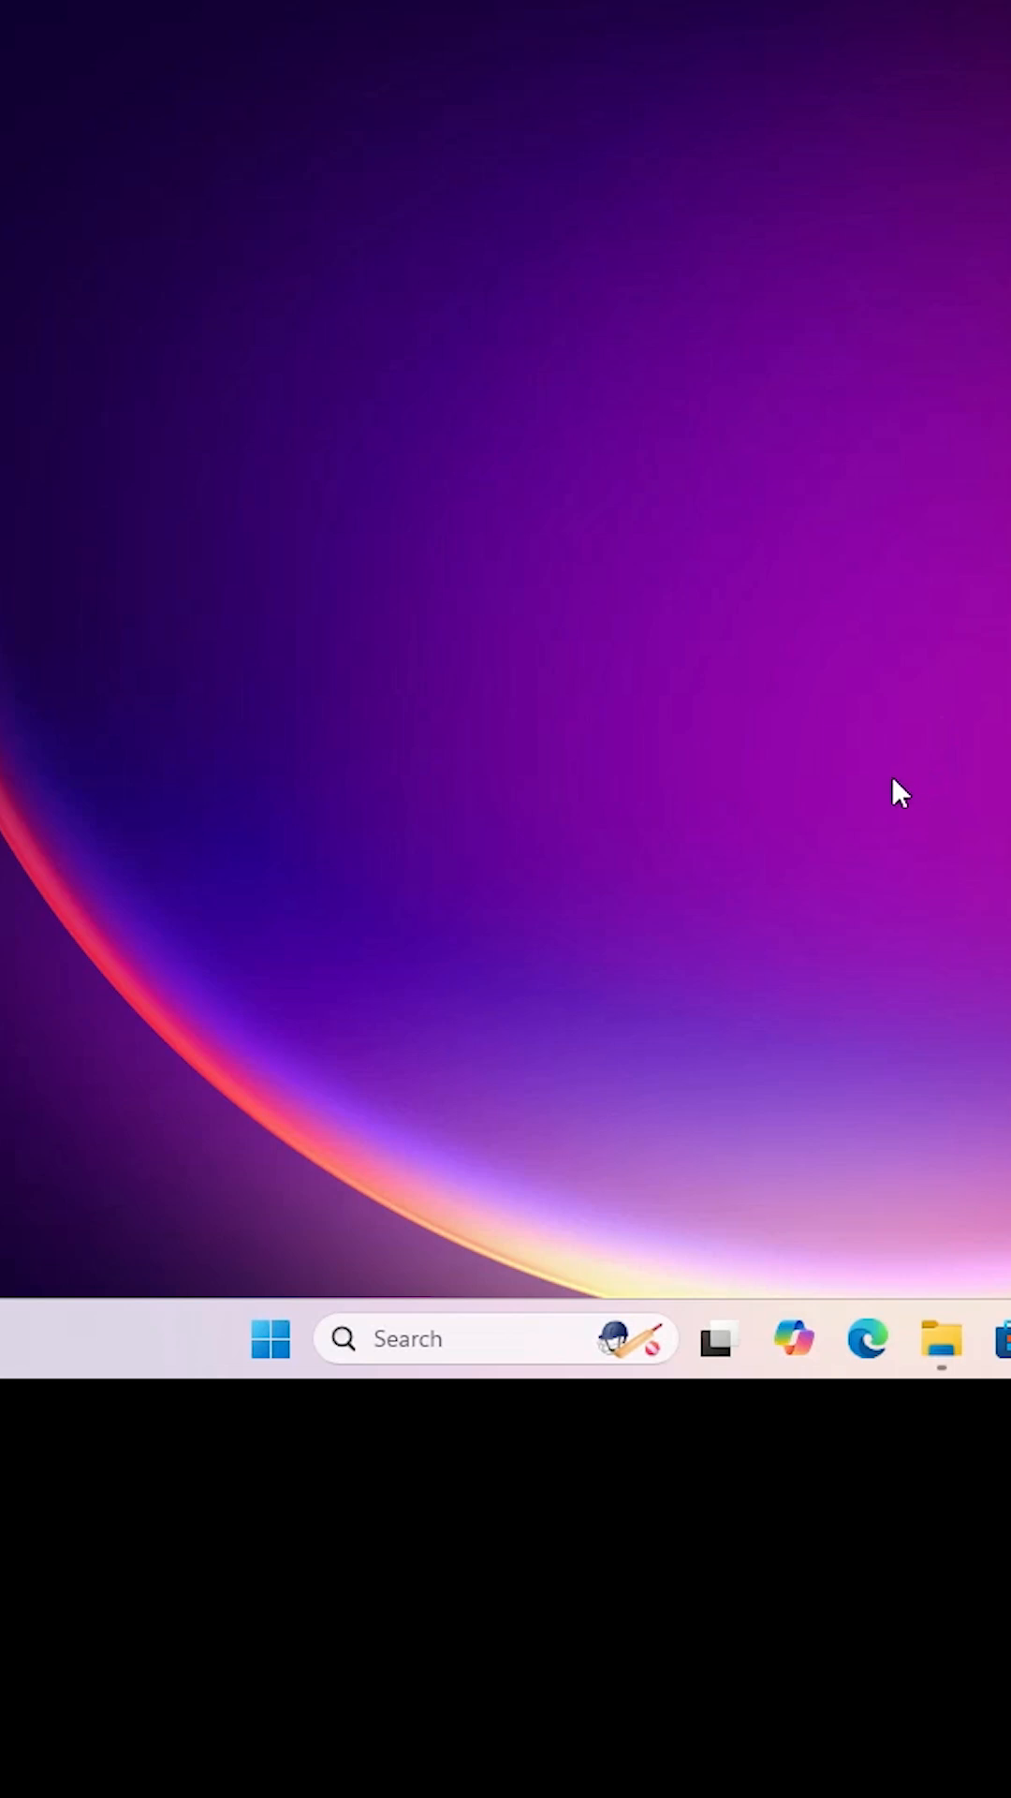
# Search the Start menu for cmd and run Command Prompt as administrator
pyautogui.click(270, 1339)
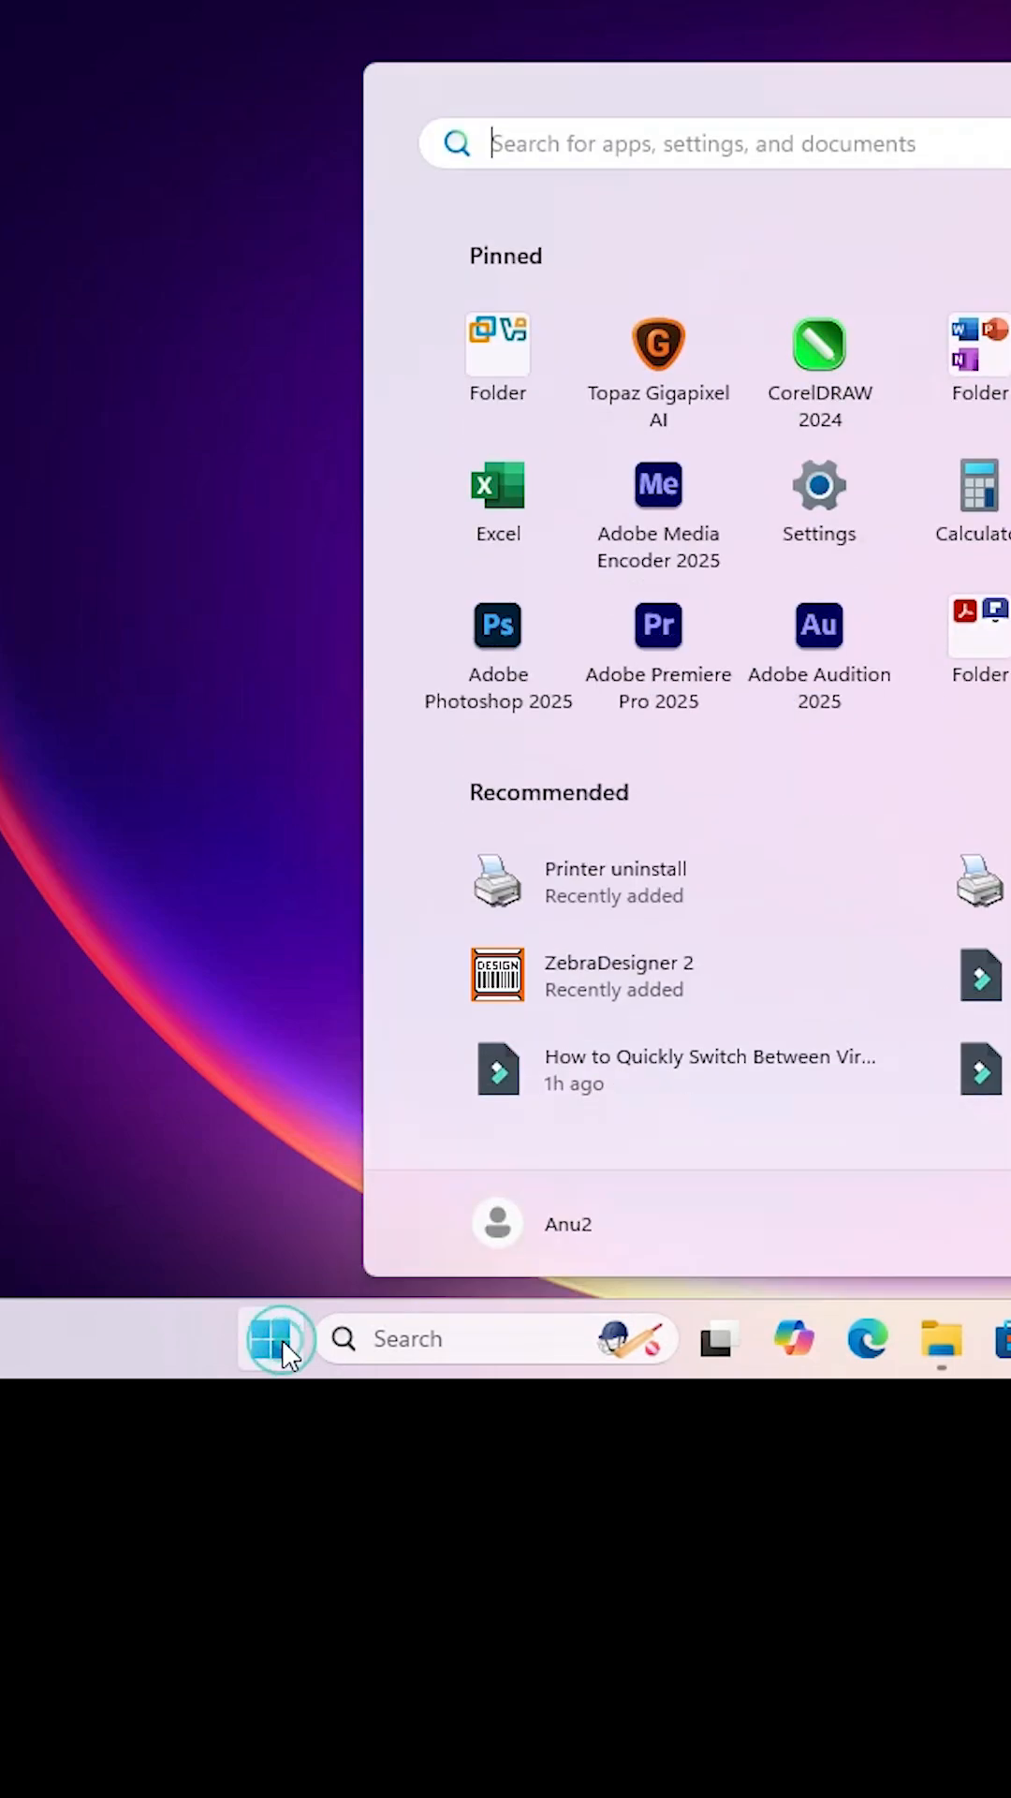
pyautogui.write('cmd')
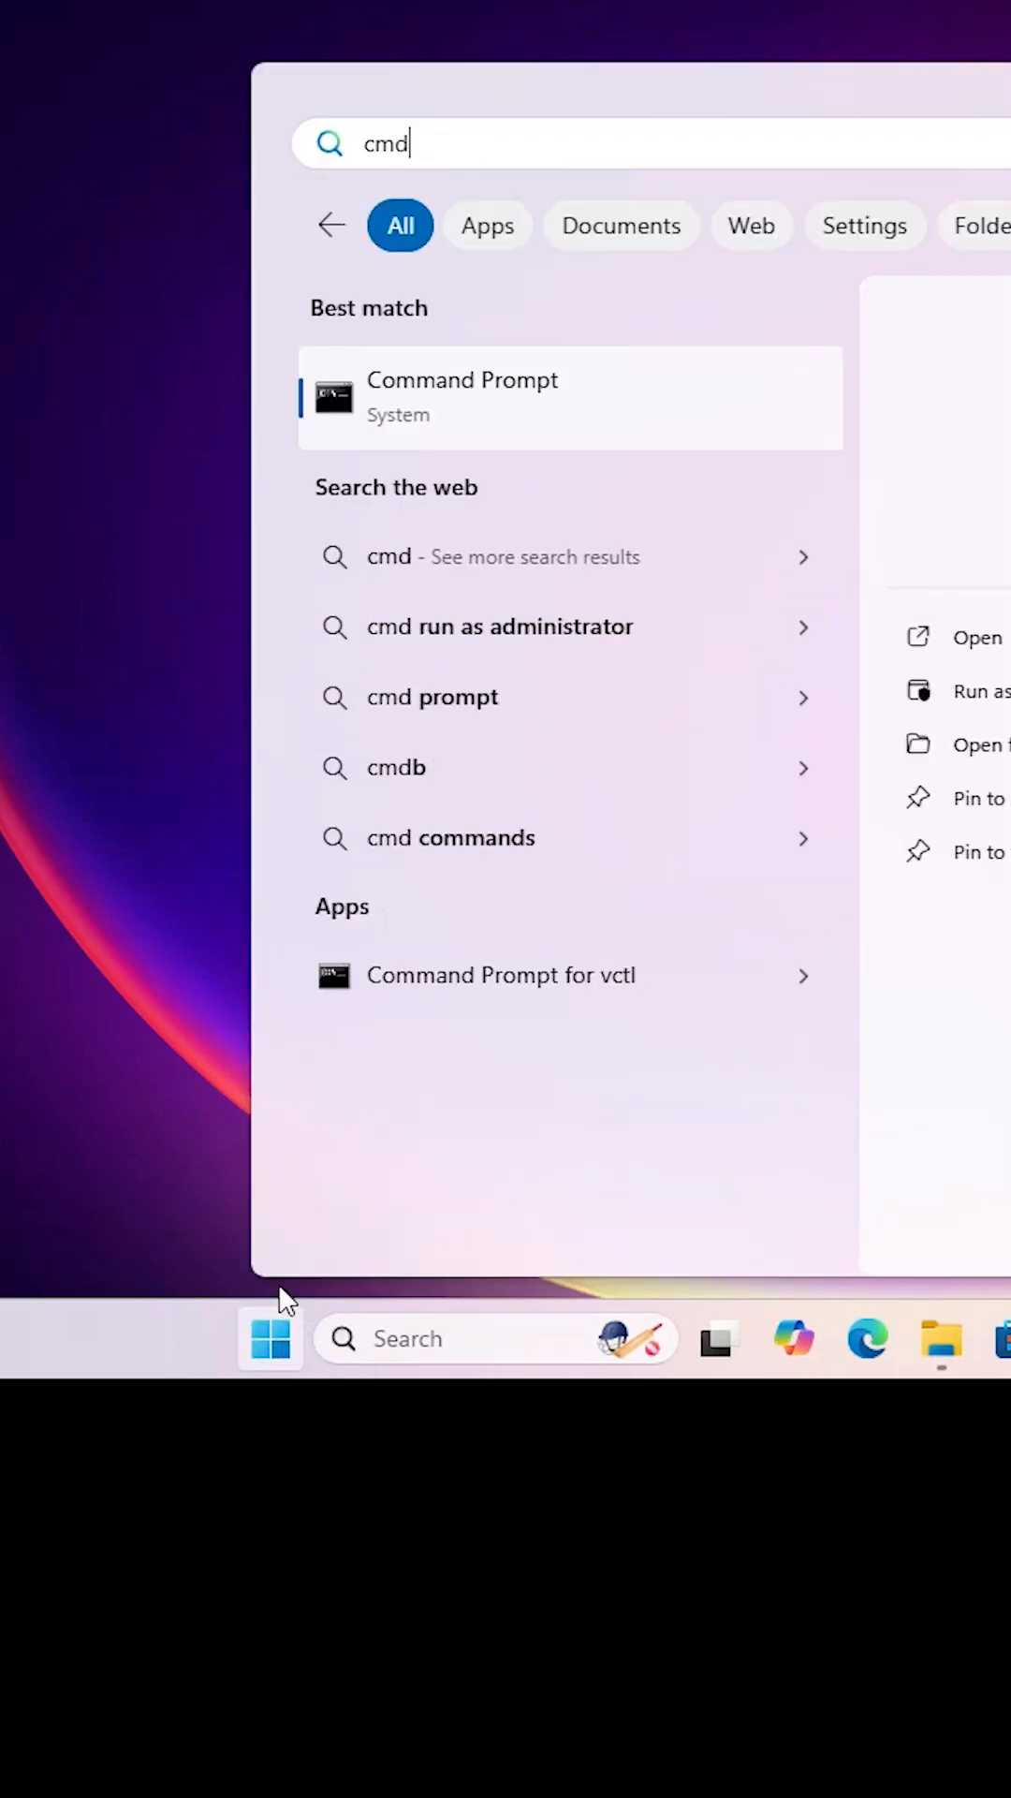
pyautogui.rightClick(472, 395)
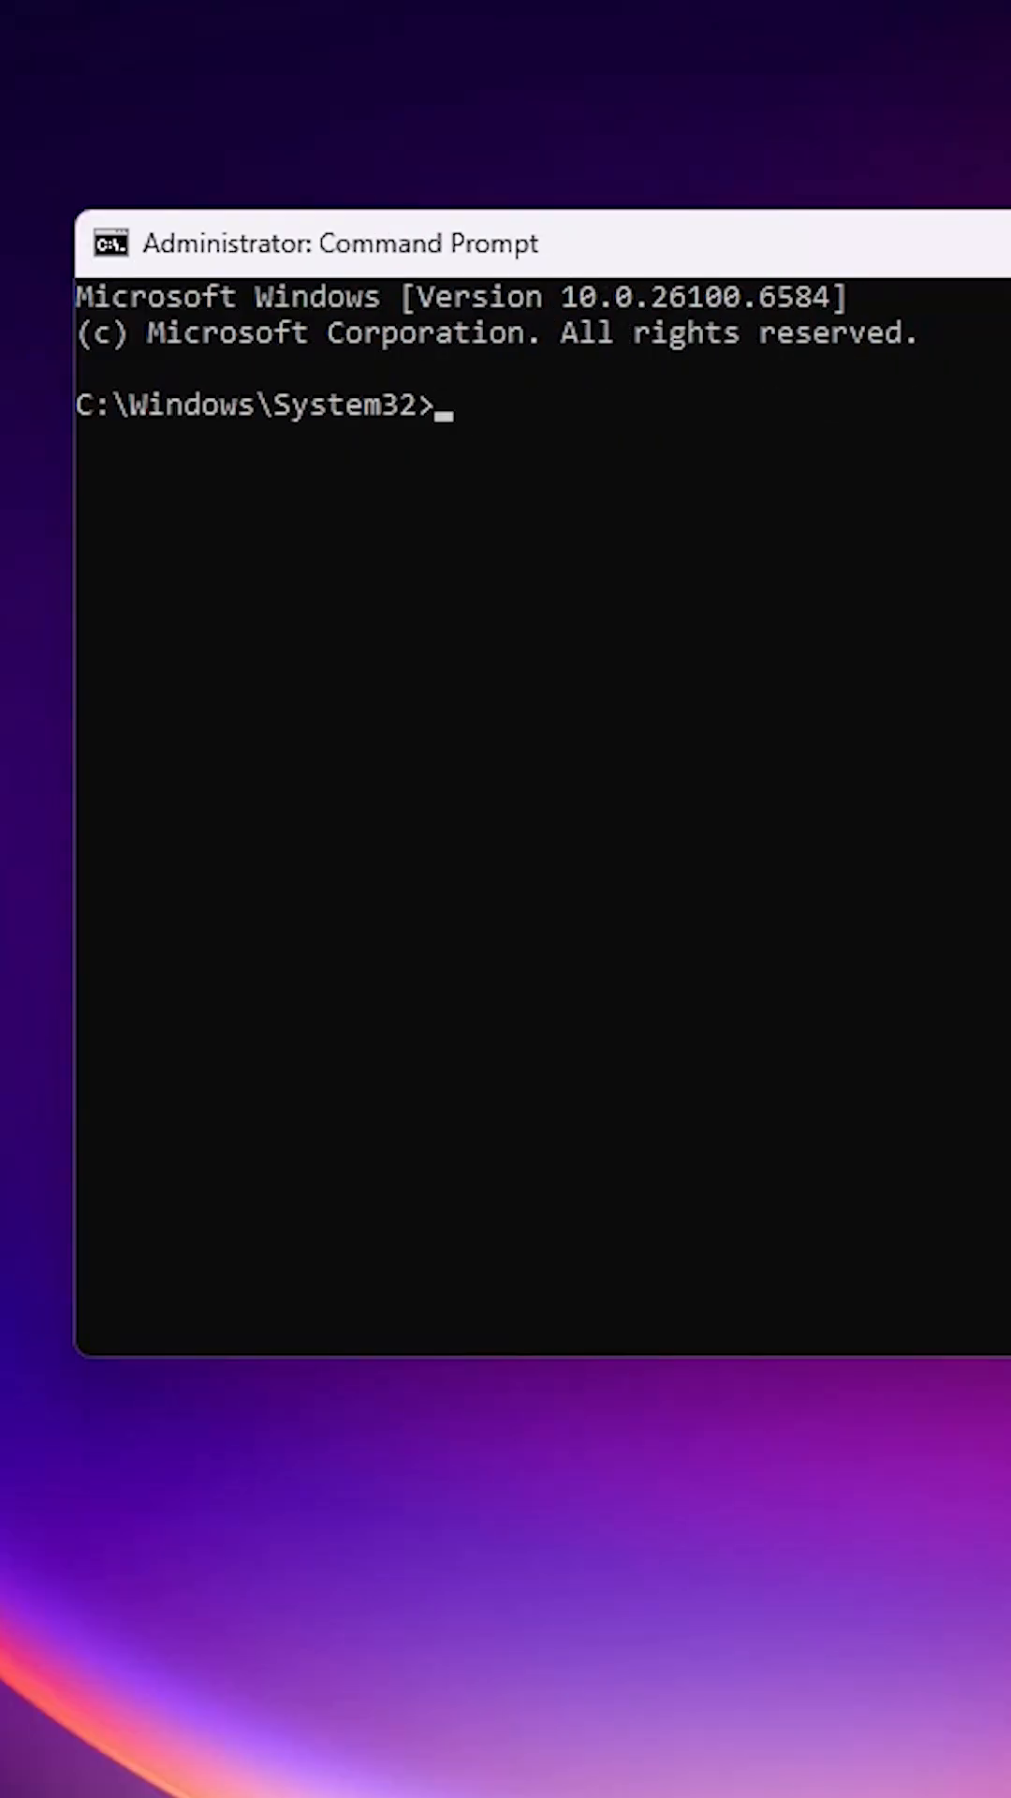
# Run java --version and confirm it reports java 25 LTS
pyautogui.write('java --v')
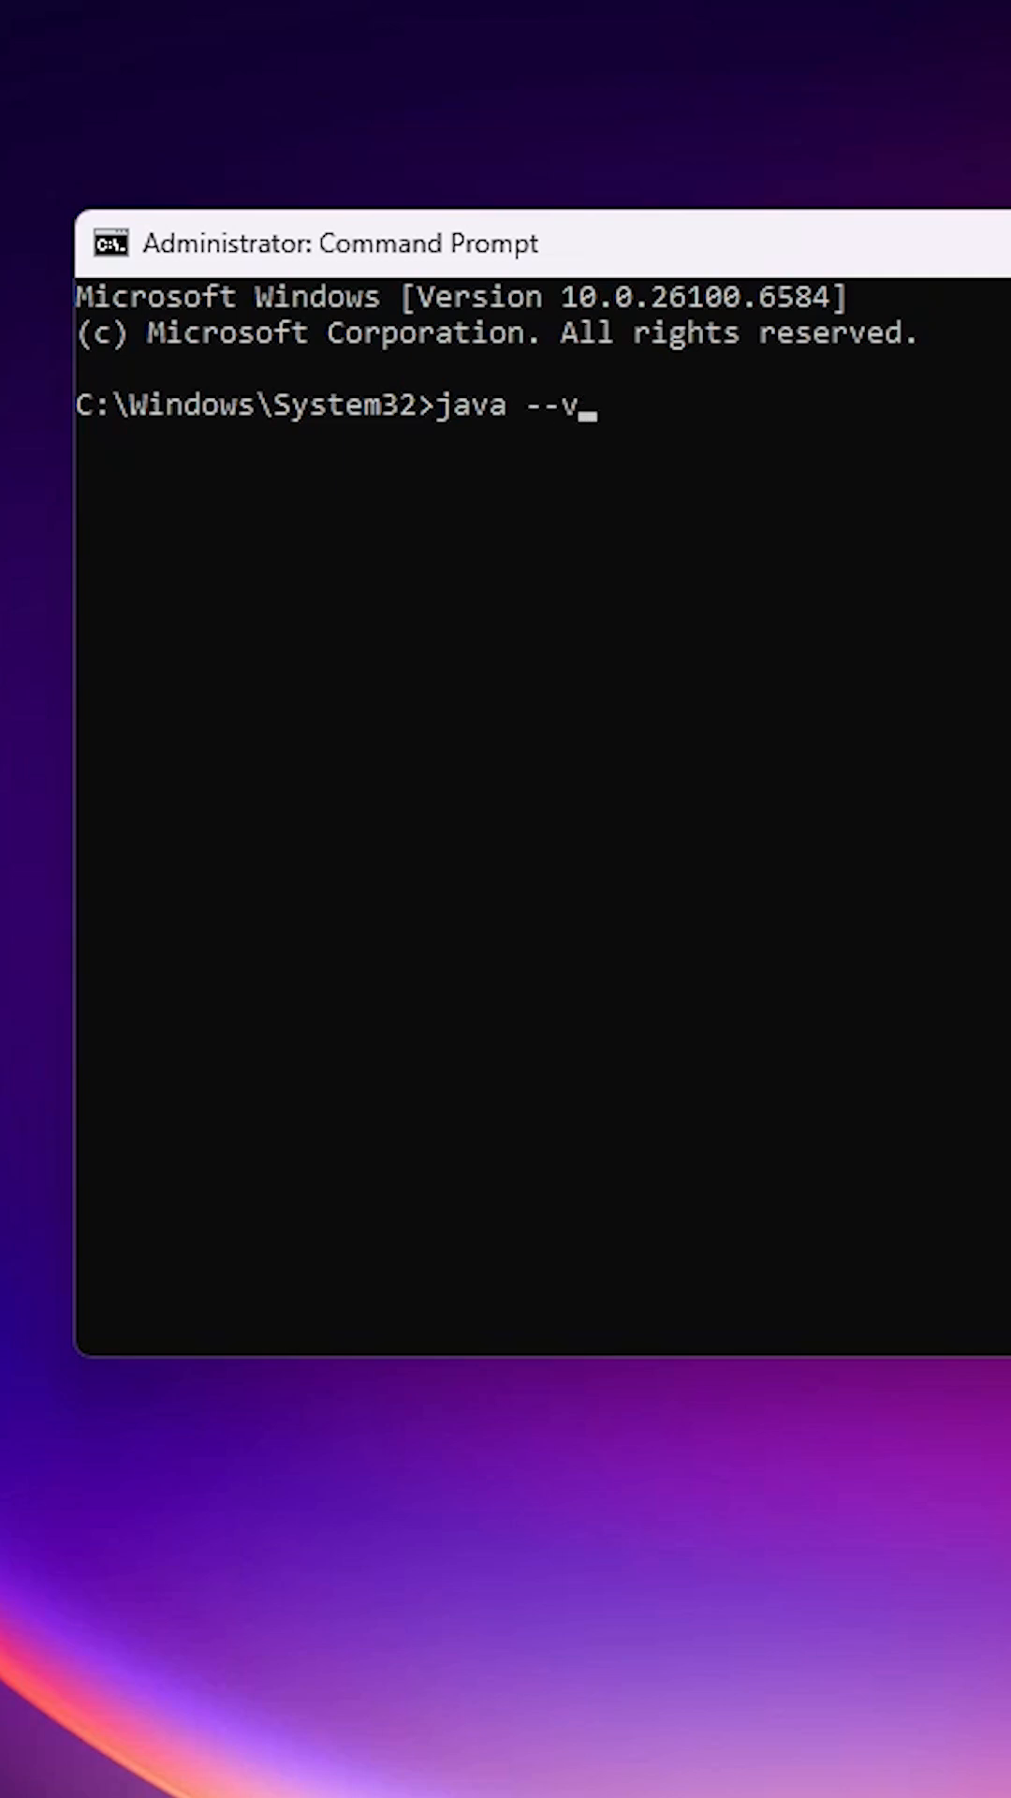
pyautogui.write('ersion')
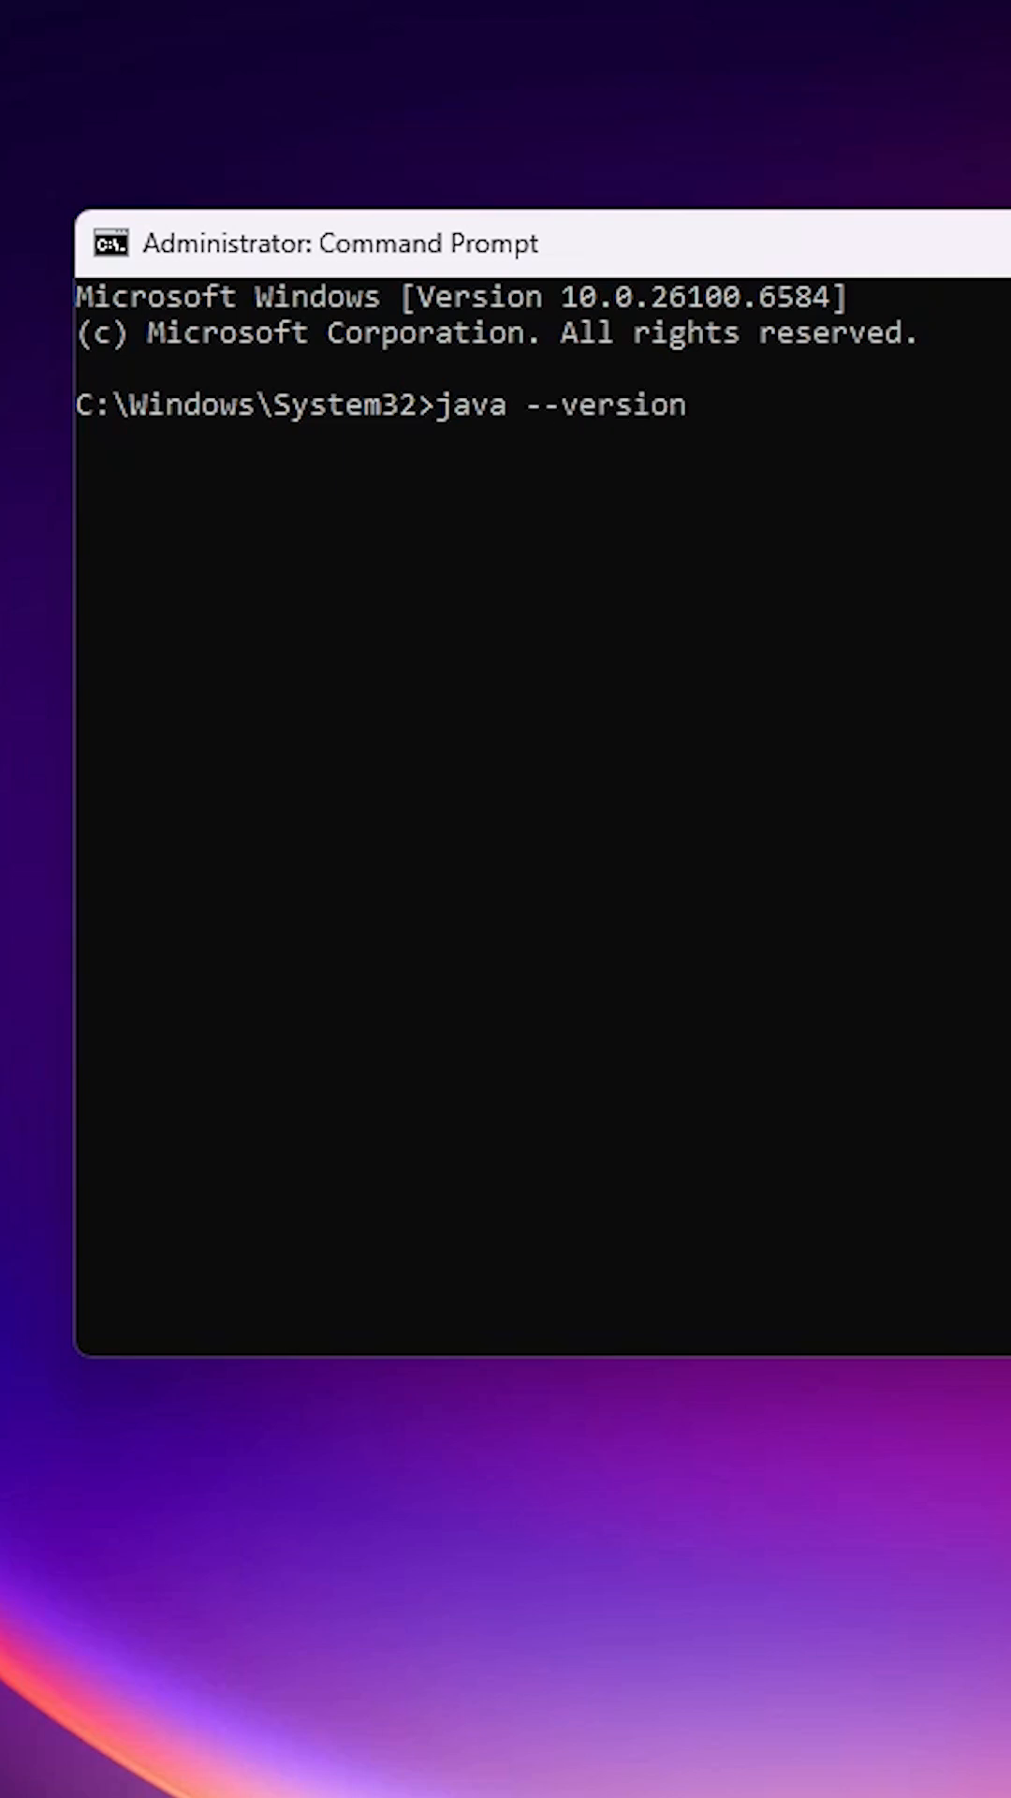
pyautogui.press('Enter')
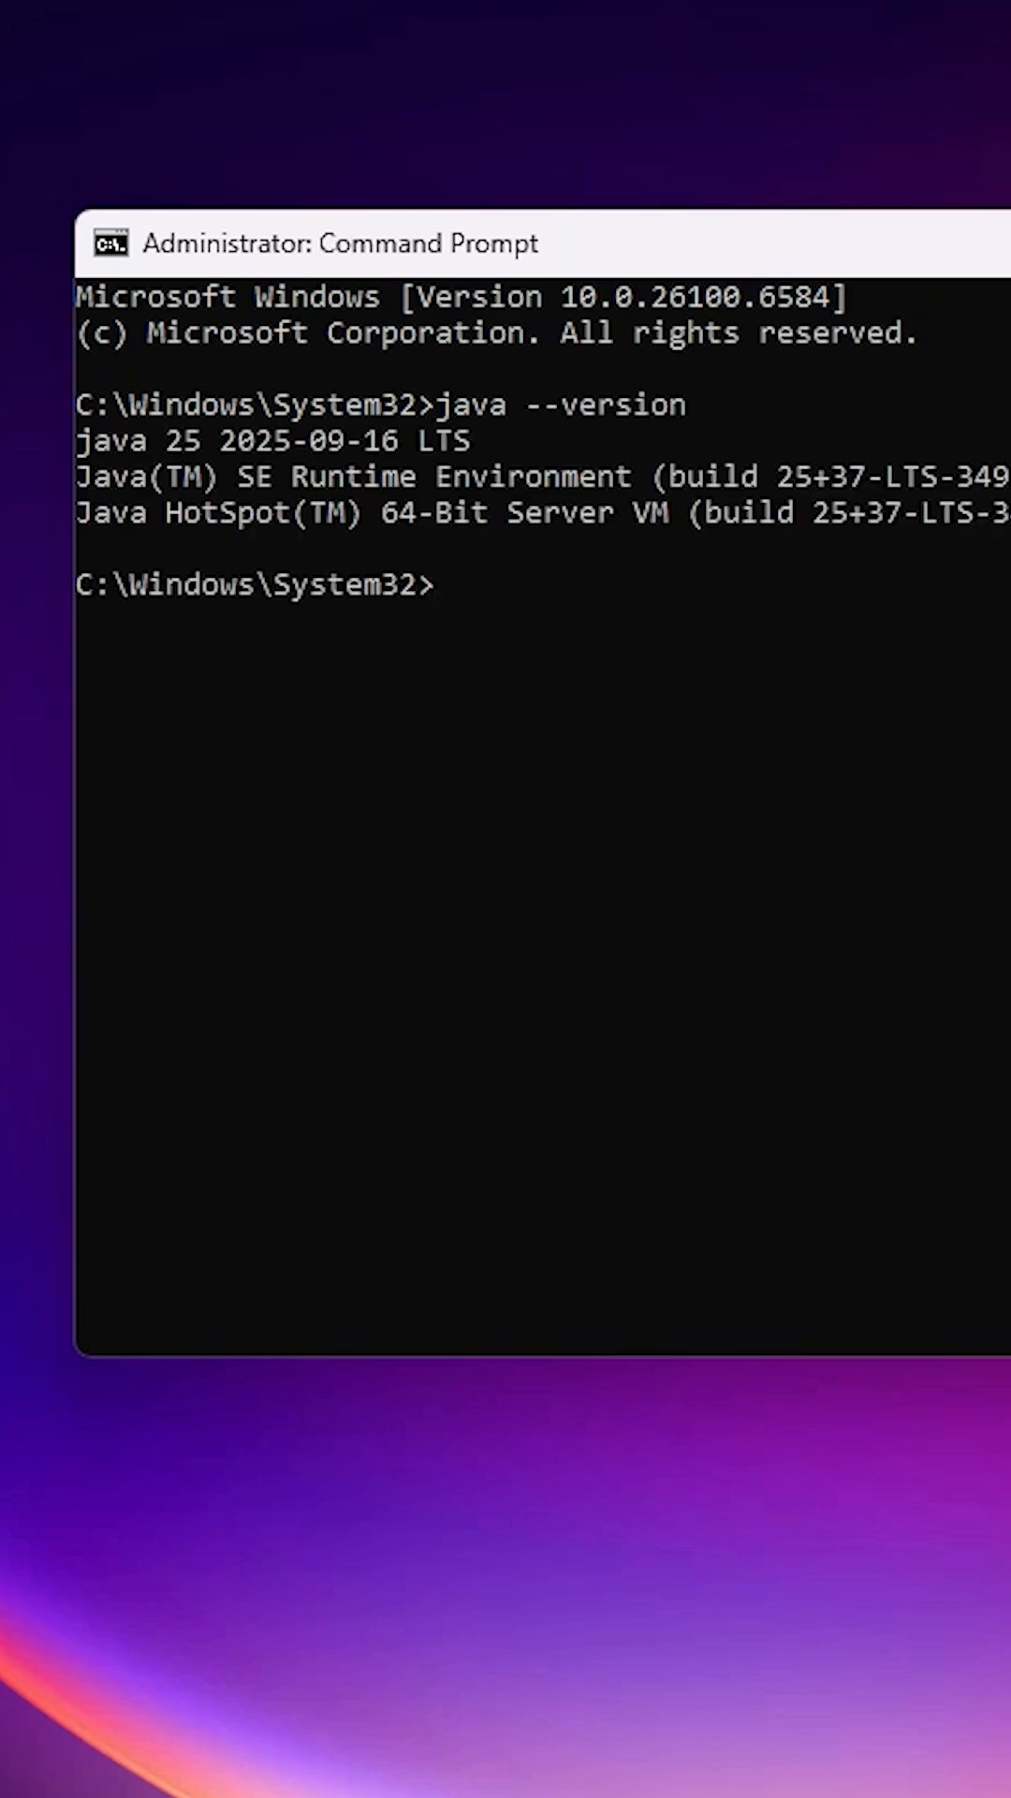